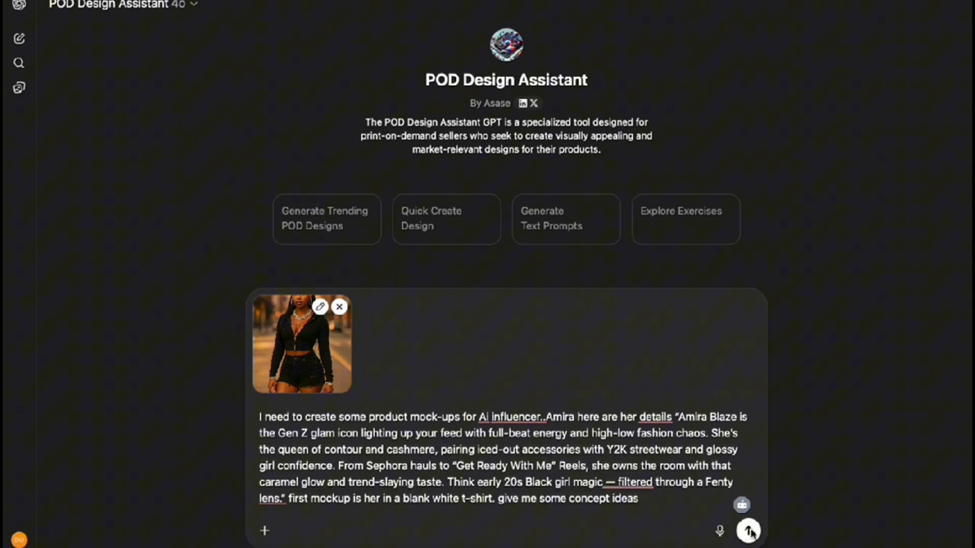
Send Amira's reference photo and details, then read through the white tee concept ideas
left_click(749, 531)
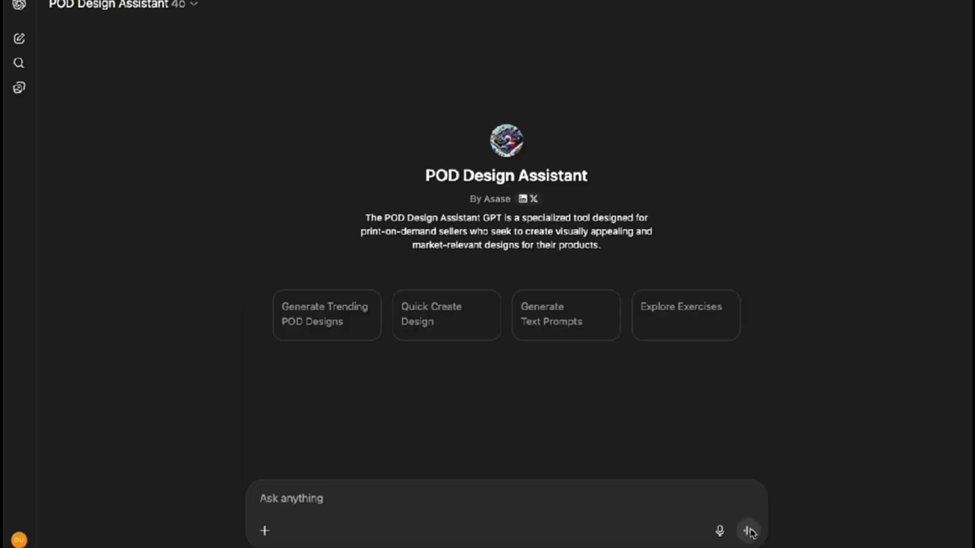
left_click(748, 532)
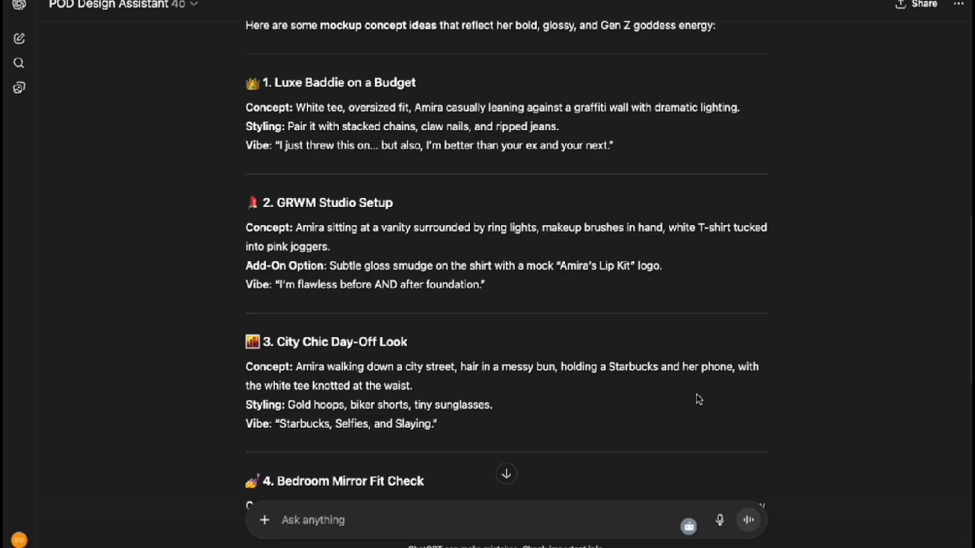
scroll("down", 3)
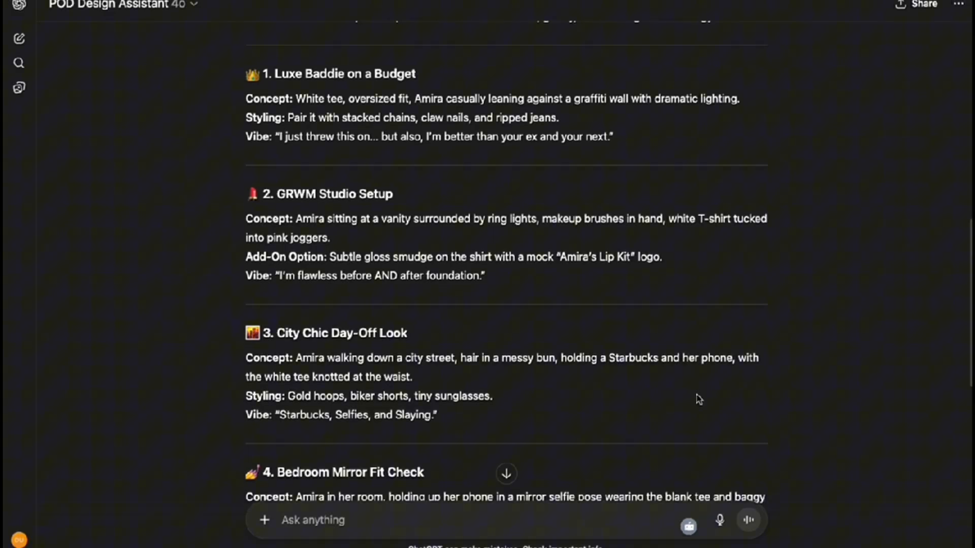
scroll("down", 3)
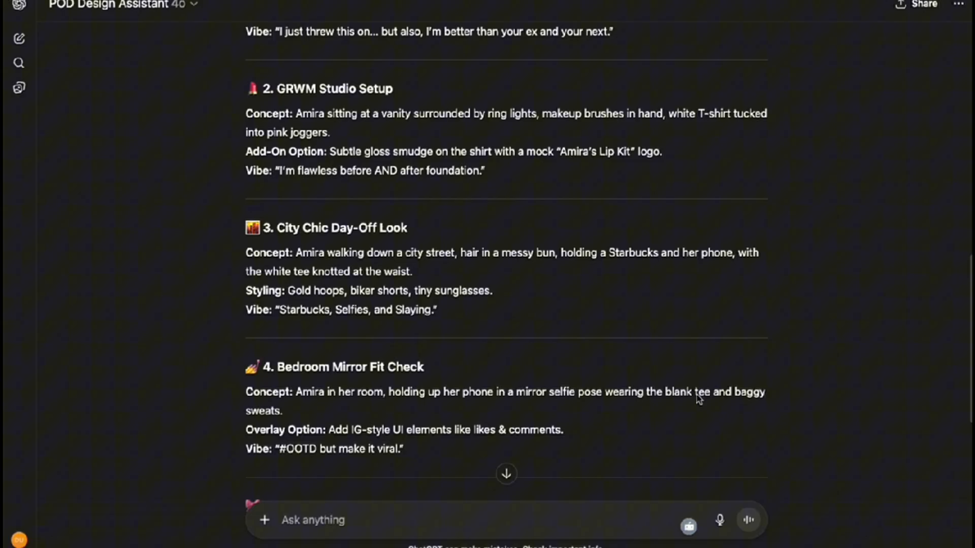
scroll("down", 3)
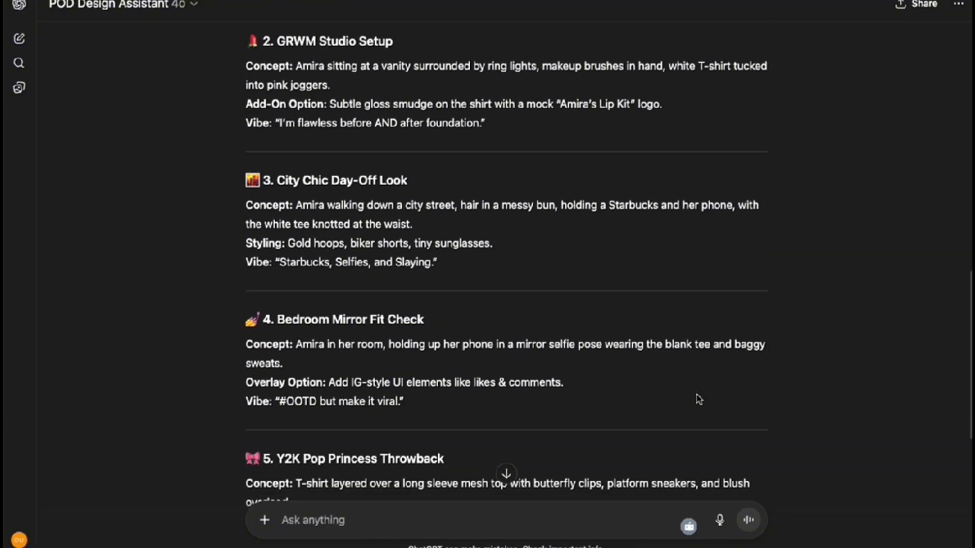
scroll("down", 3)
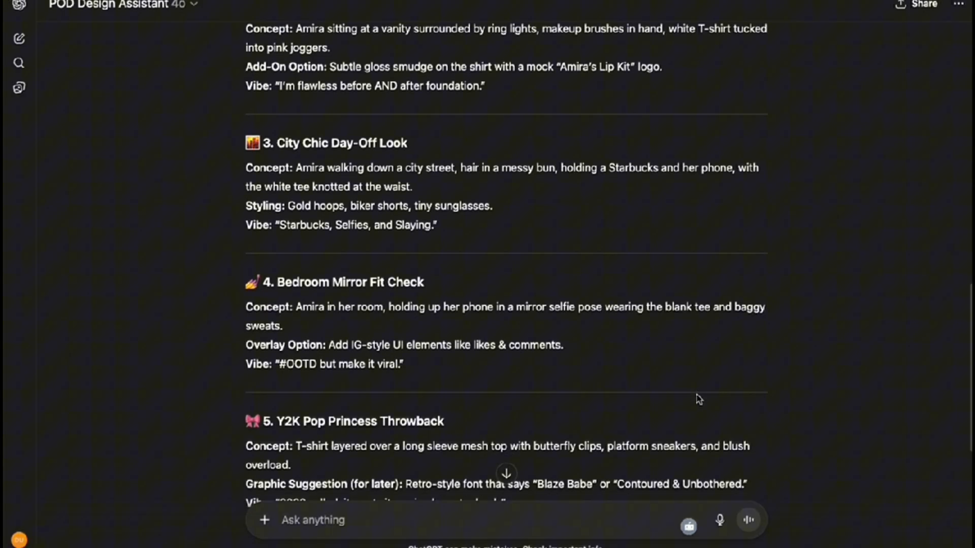
scroll("down", 3)
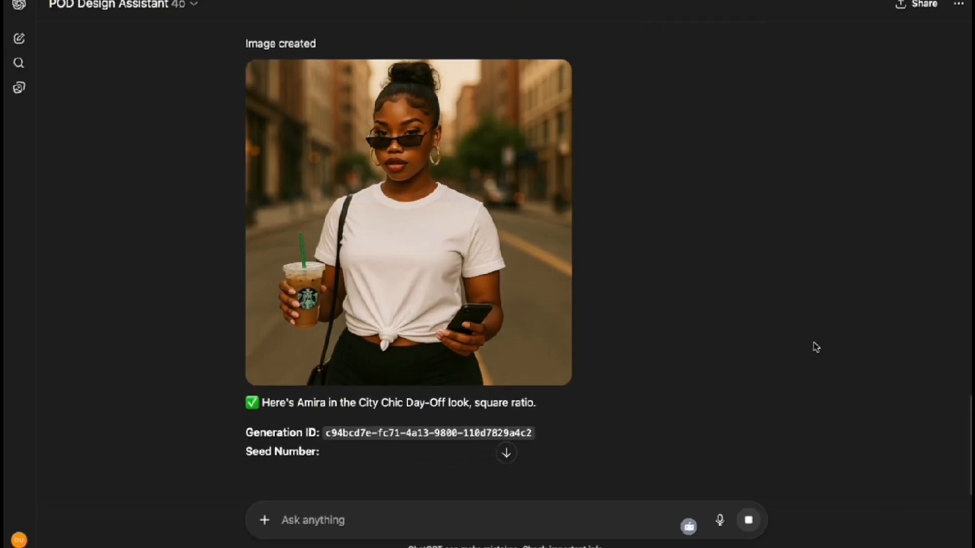
Scroll down to view the square City Chic Day-Off image of Amira in a white tee
scroll("down", 3)
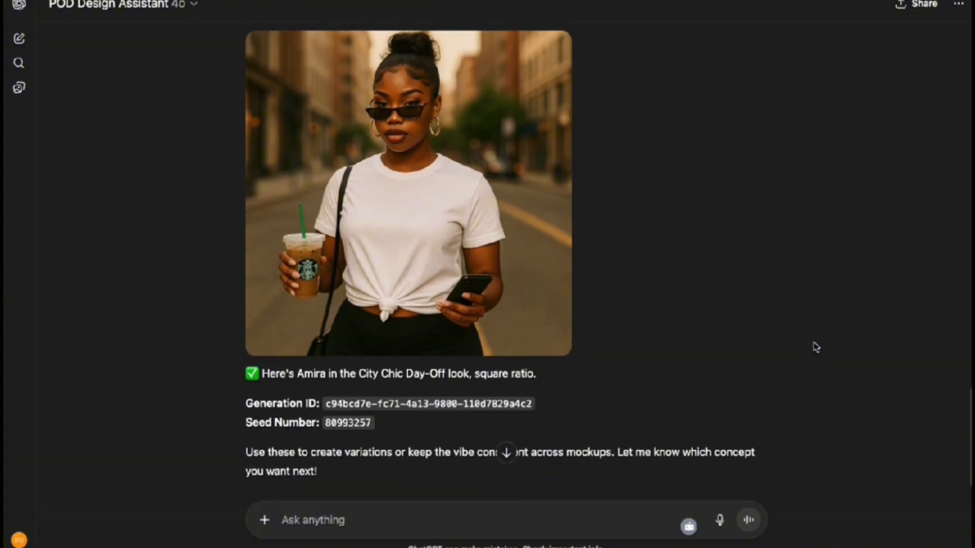
mouse_move(298, 438)
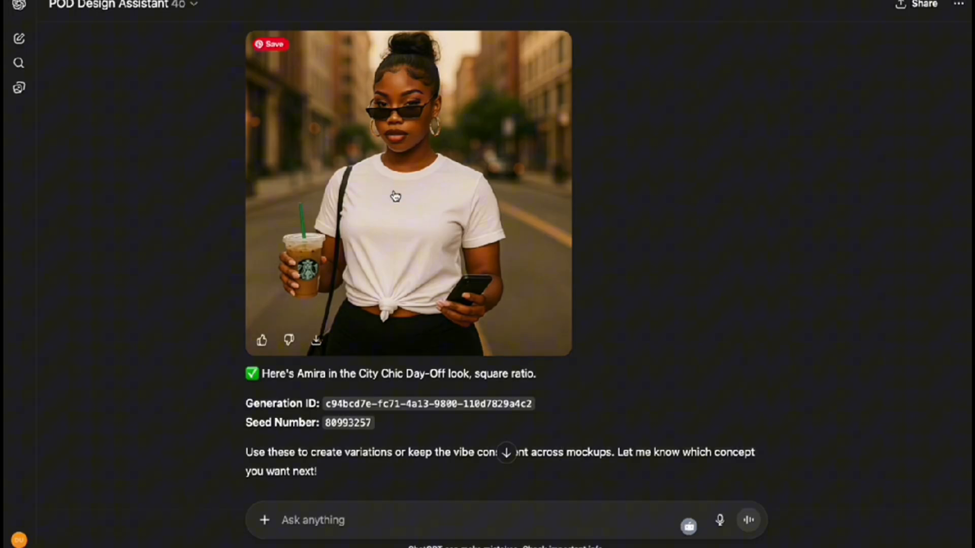
mouse_move(664, 244)
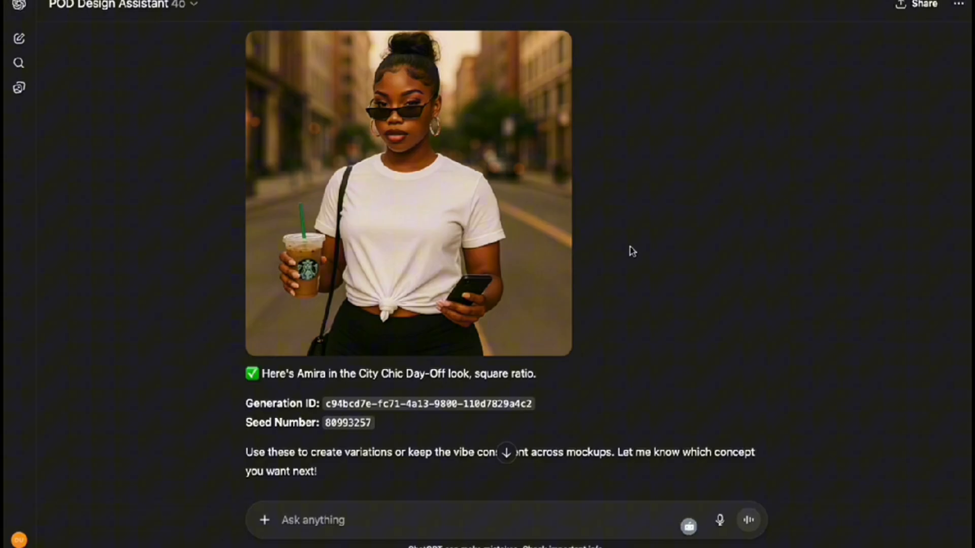
mouse_move(636, 336)
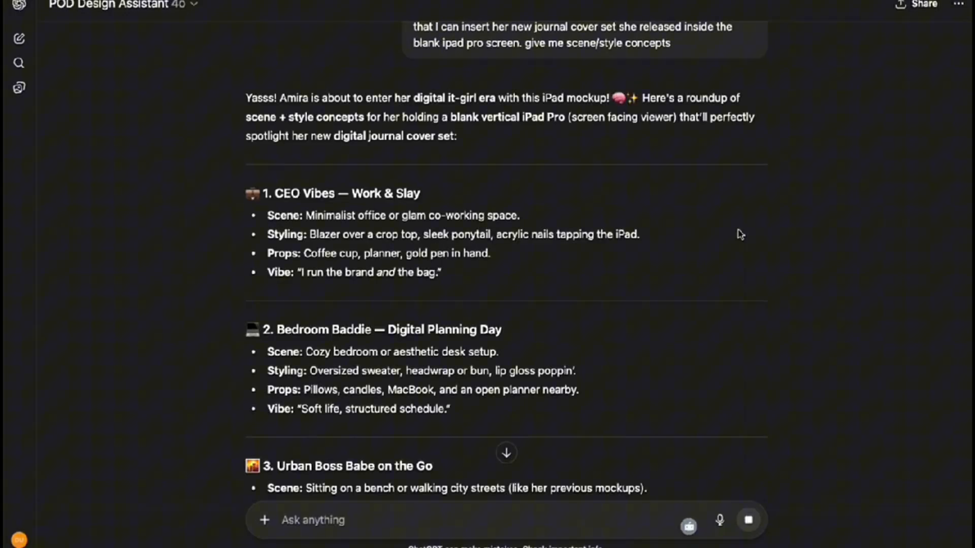
Scroll through the five iPad Pro scene and style concepts returned for Amira
scroll("down", 3)
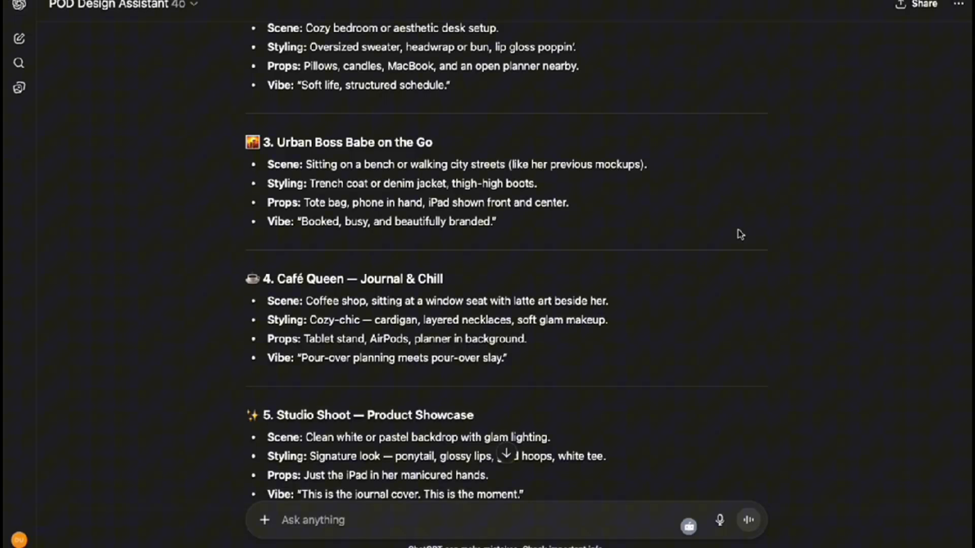
scroll("down", 3)
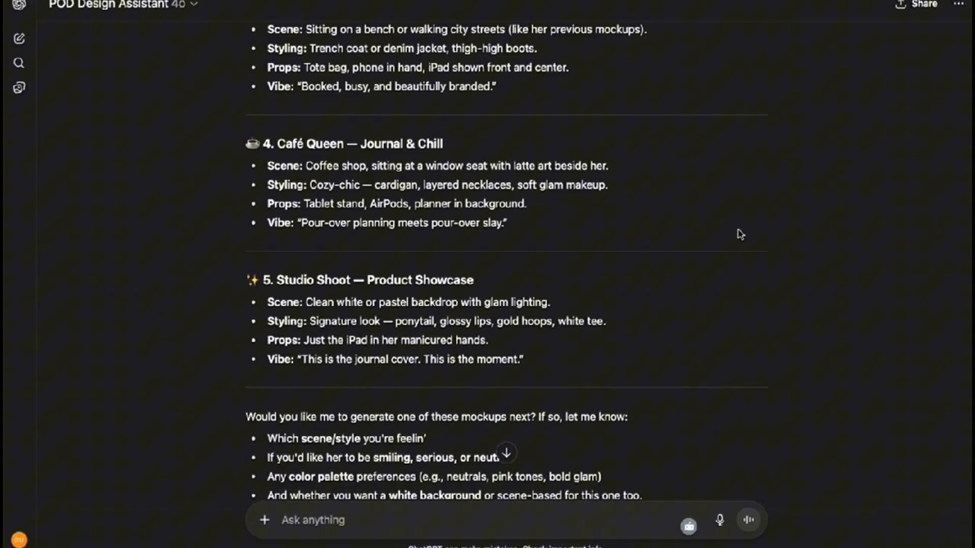
scroll("up", 3)
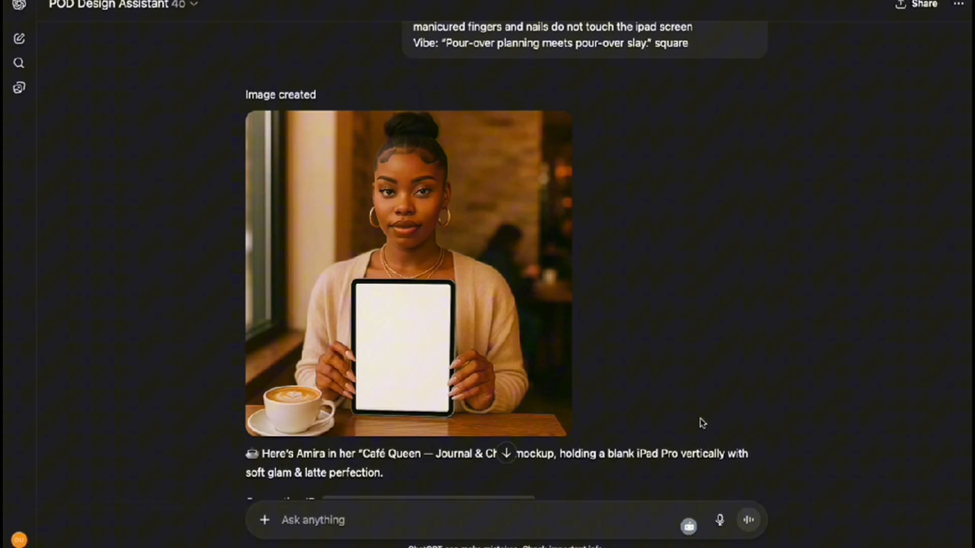
mouse_move(706, 365)
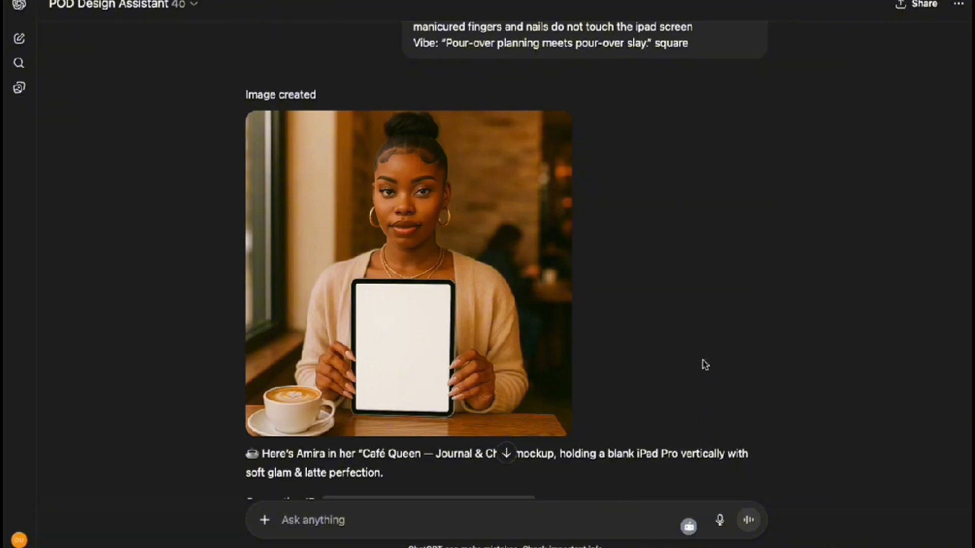
View the Café Queen mockup and its regeneration with a high ponytail and hands off-screen
scroll("down", 3)
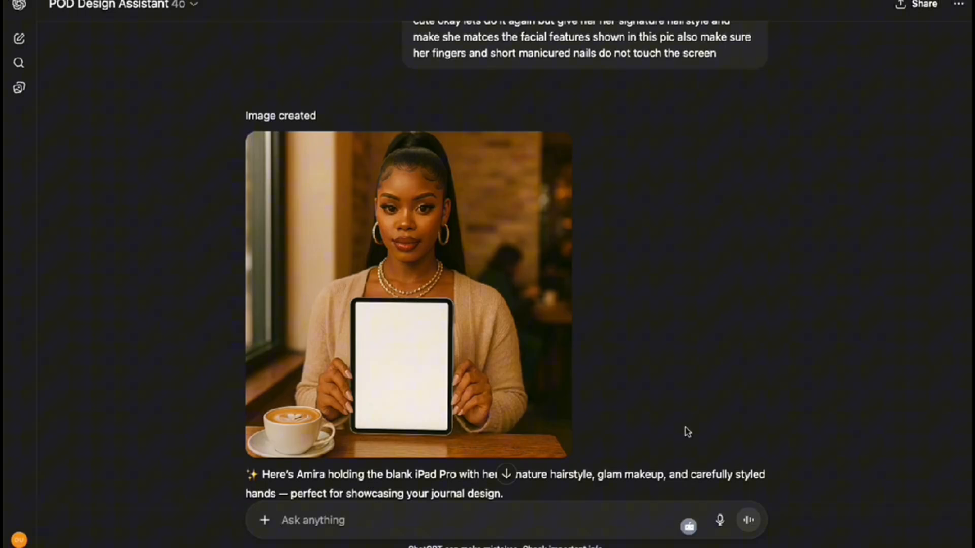
scroll("down", 3)
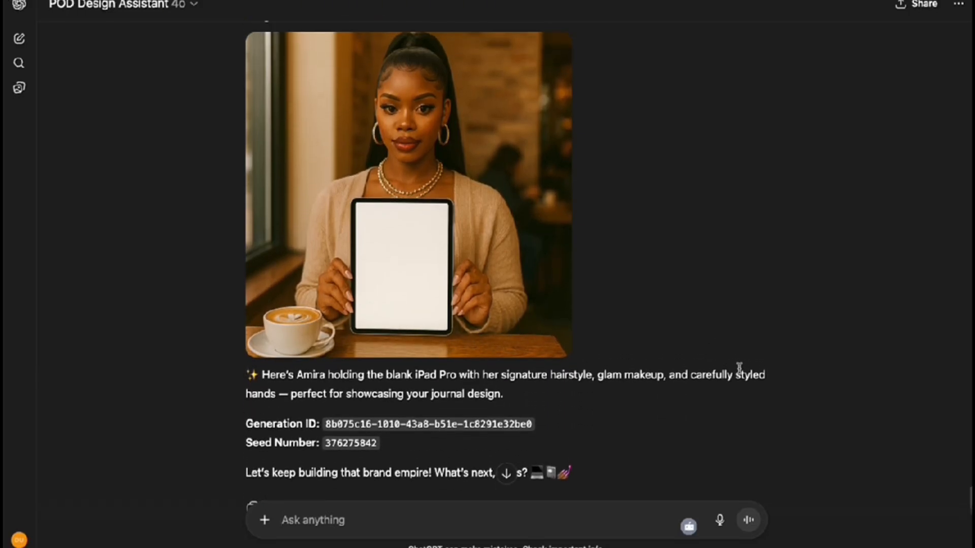
mouse_move(488, 338)
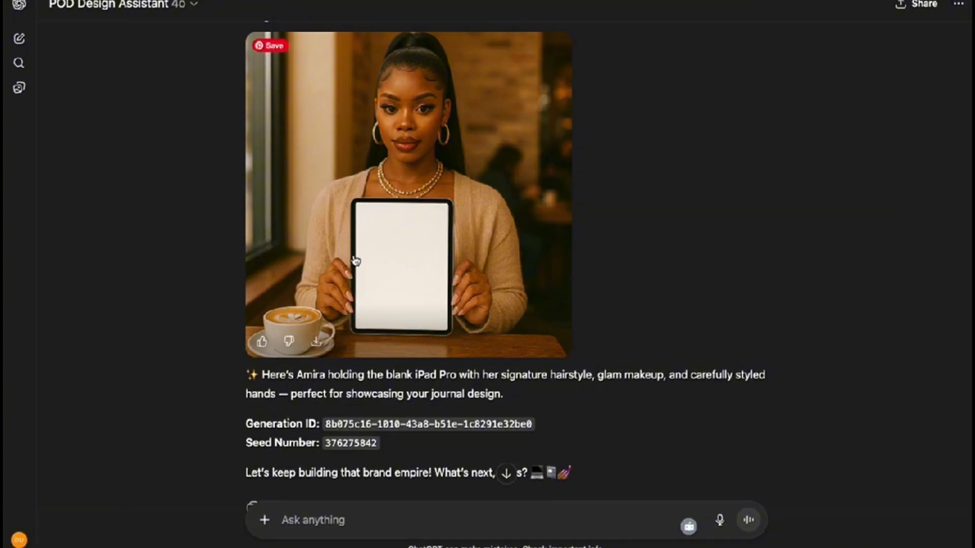
mouse_move(598, 439)
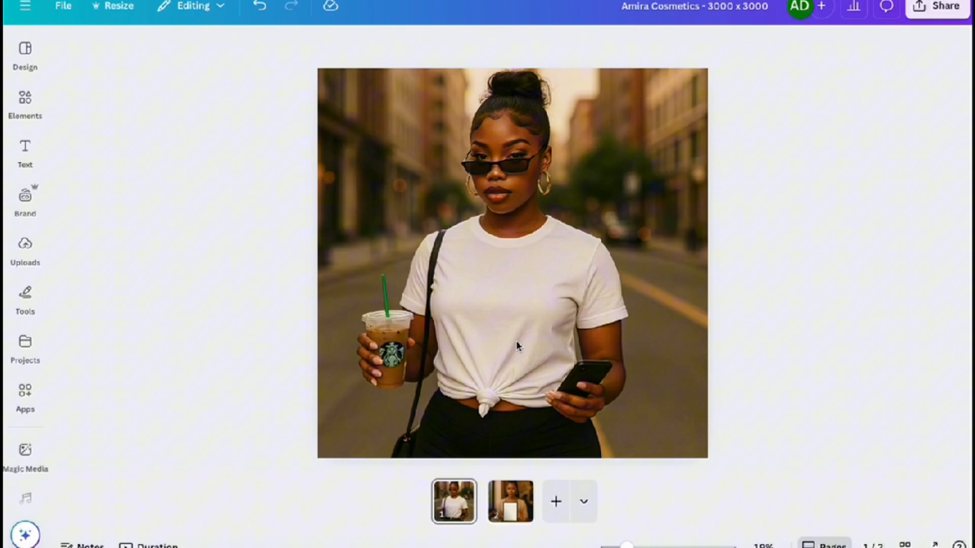
Compare both mockup pages, then shrink the lip gloss graphic on the t-shirt page
left_click(509, 501)
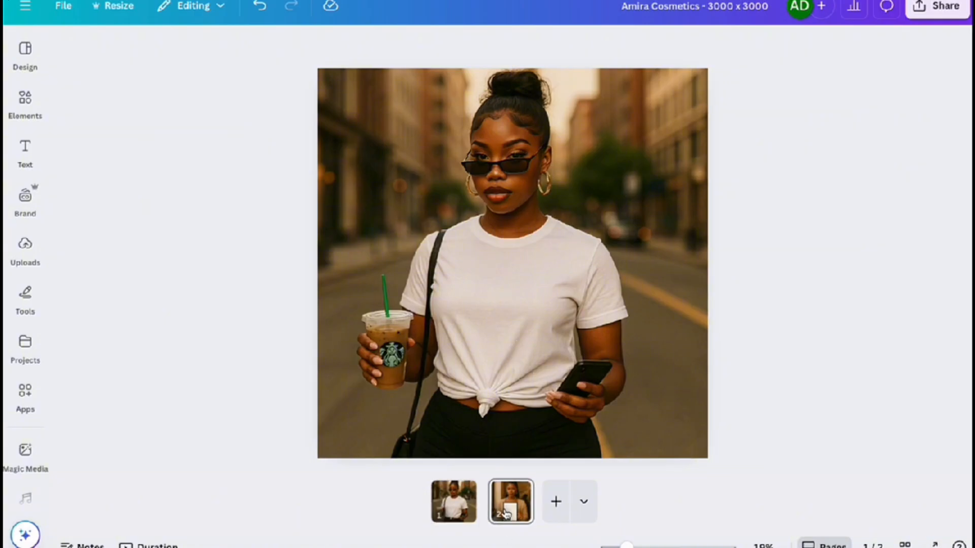
left_click(510, 501)
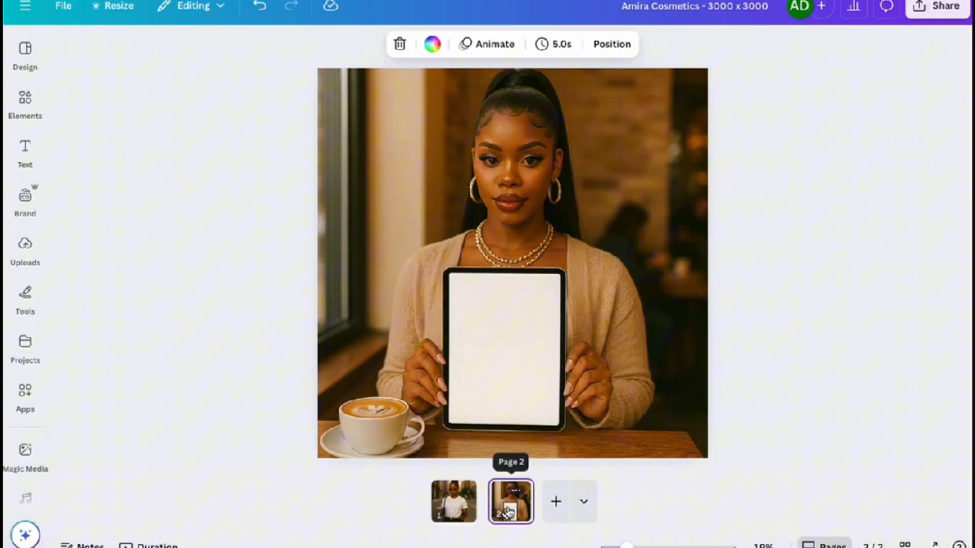
left_click(454, 501)
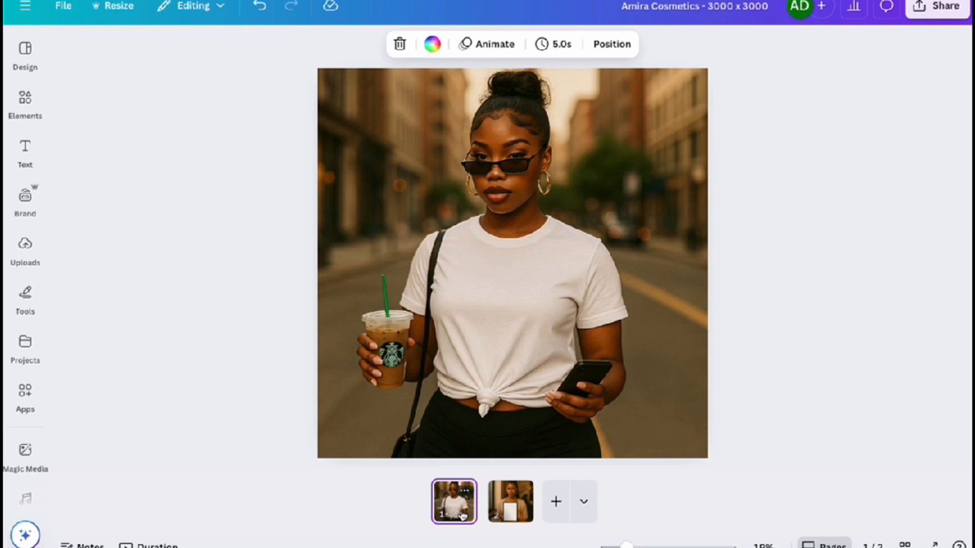
left_click(490, 344)
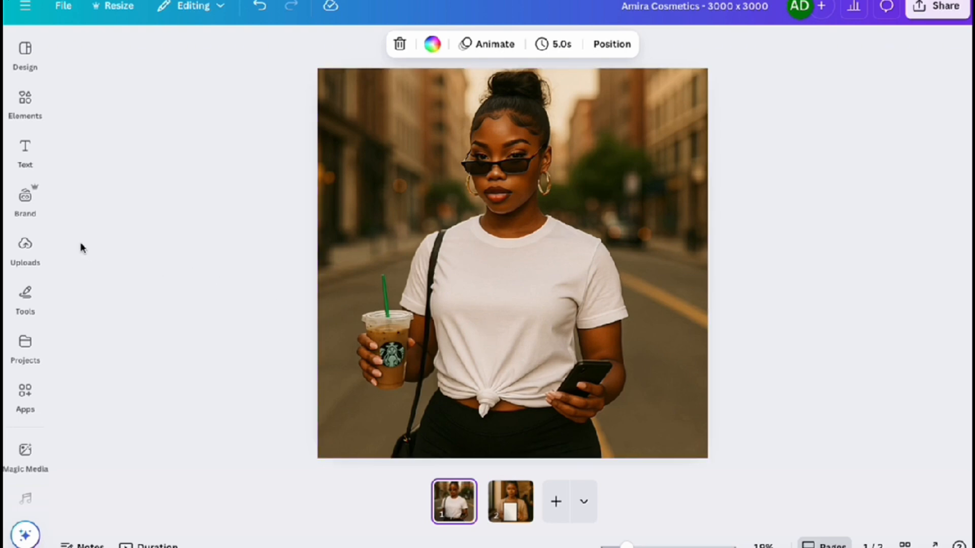
left_click(24, 249)
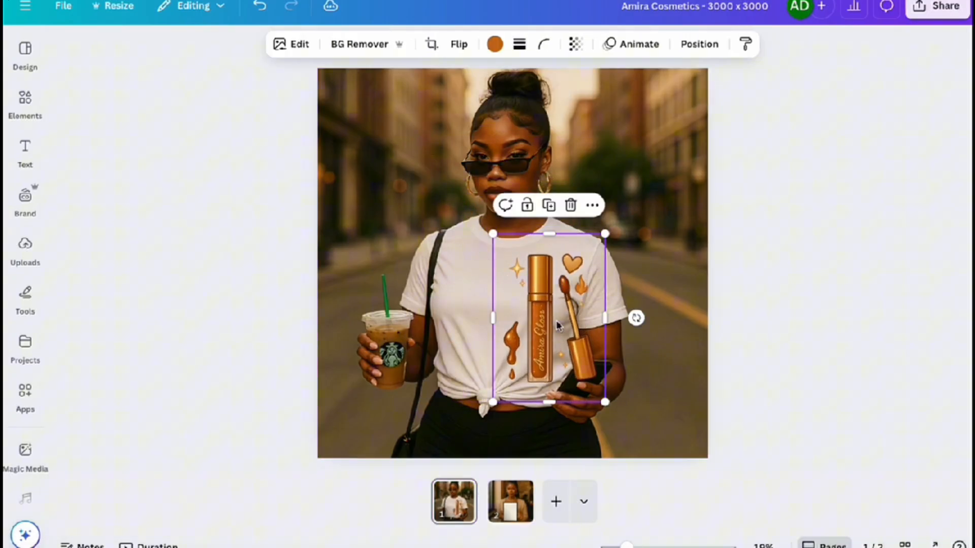
left_click_drag(547, 318, 497, 318)
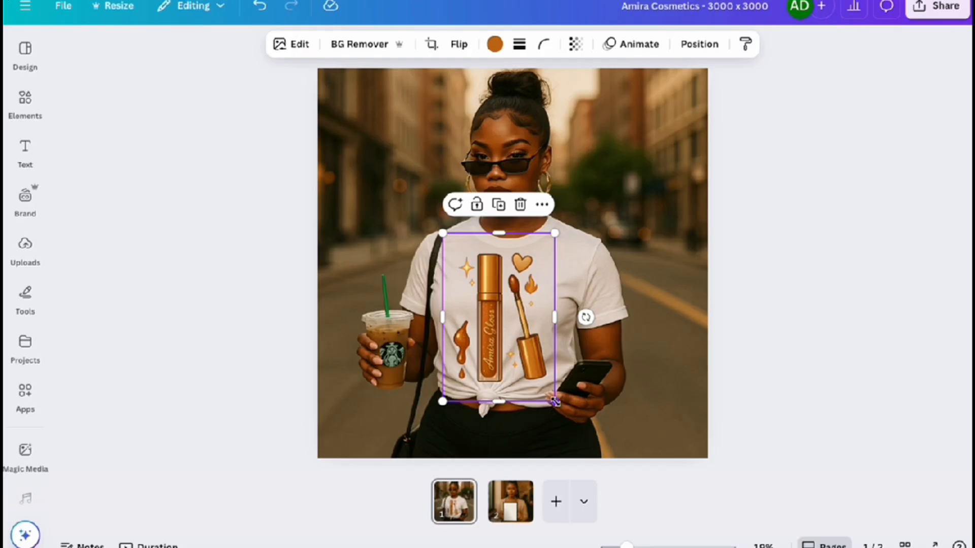
left_click_drag(554, 401, 503, 329)
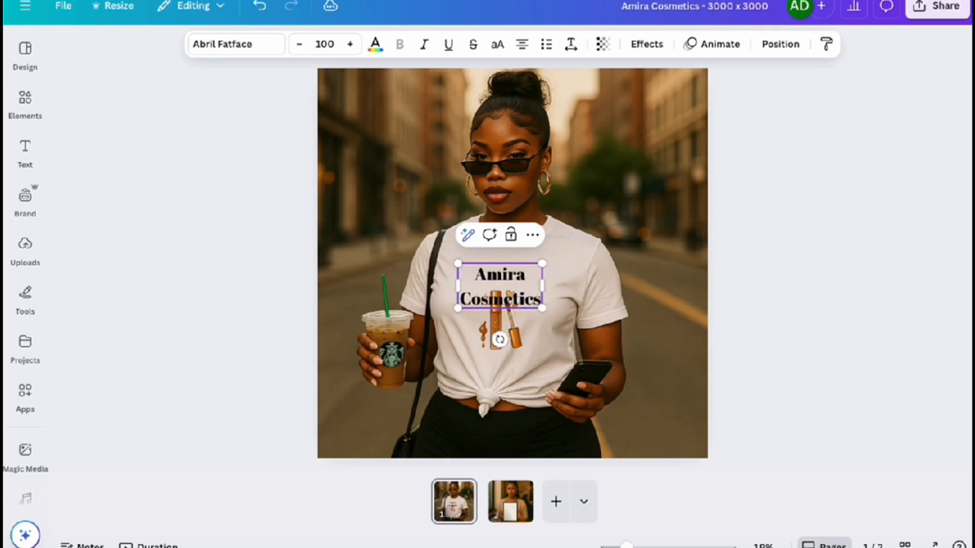
Position the Amira Cosmetics text above the gloss graphic and compare the straight and curved shirt pages
left_click_drag(540, 286, 590, 286)
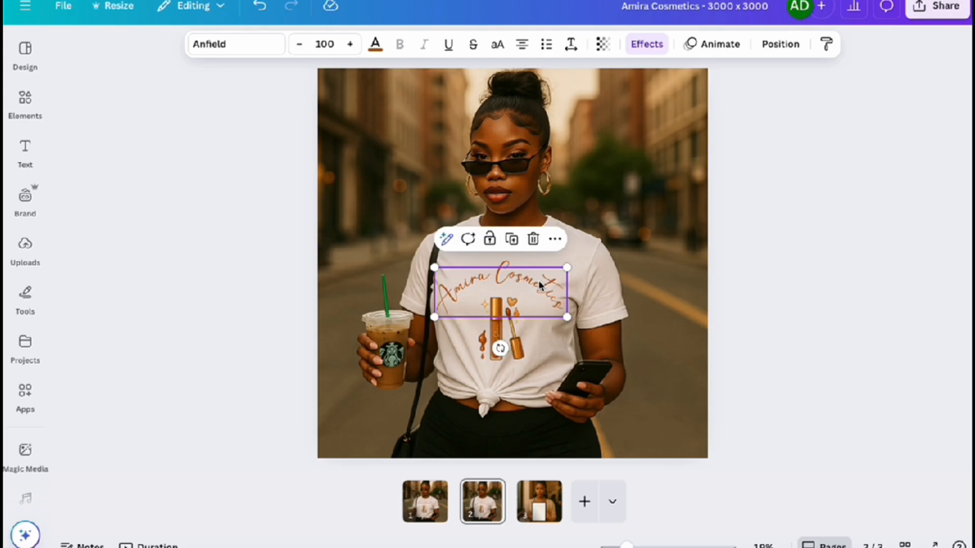
left_click(504, 317)
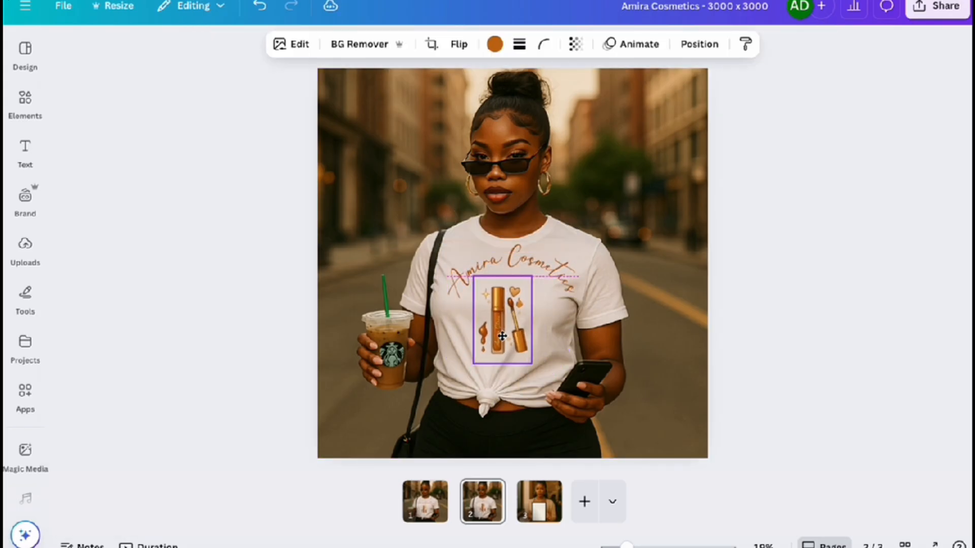
left_click(500, 274)
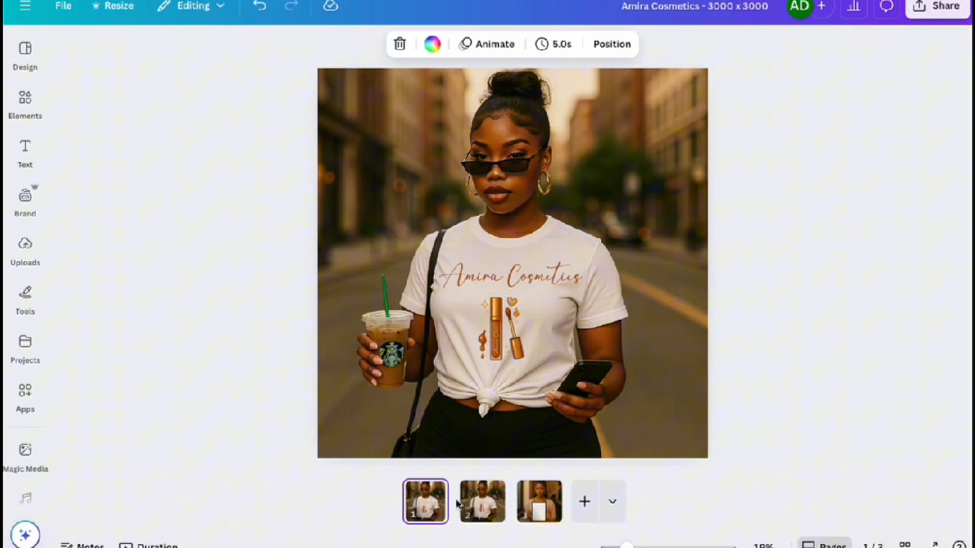
left_click(481, 501)
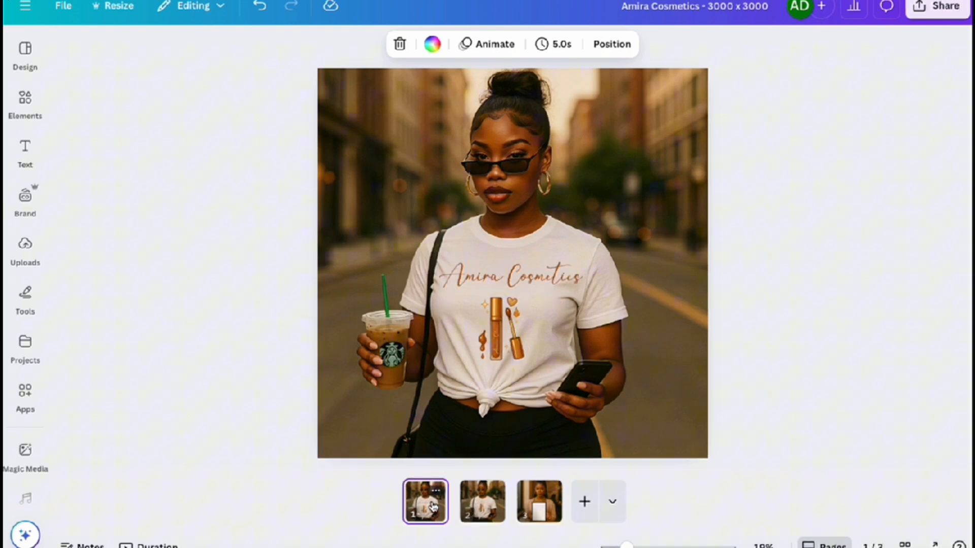
left_click(481, 501)
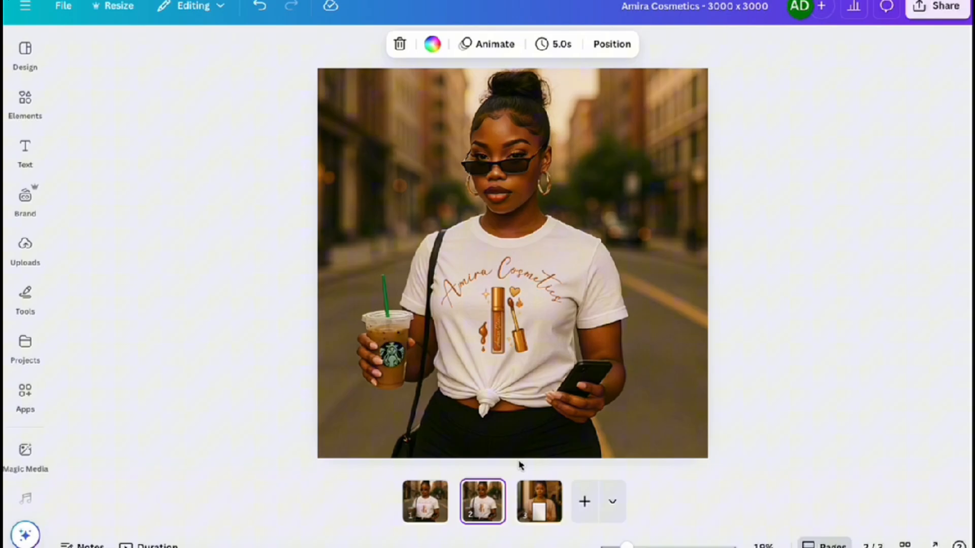
mouse_move(427, 502)
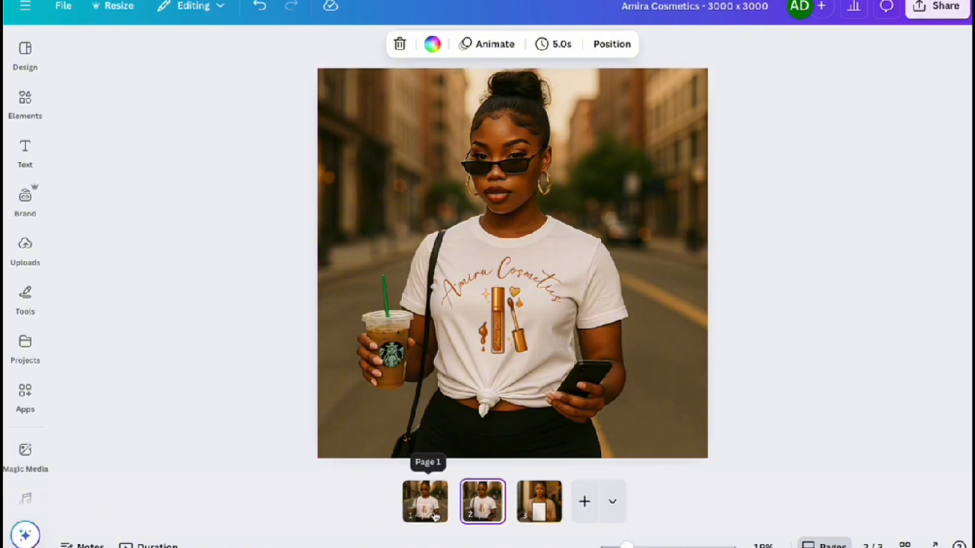
left_click(424, 501)
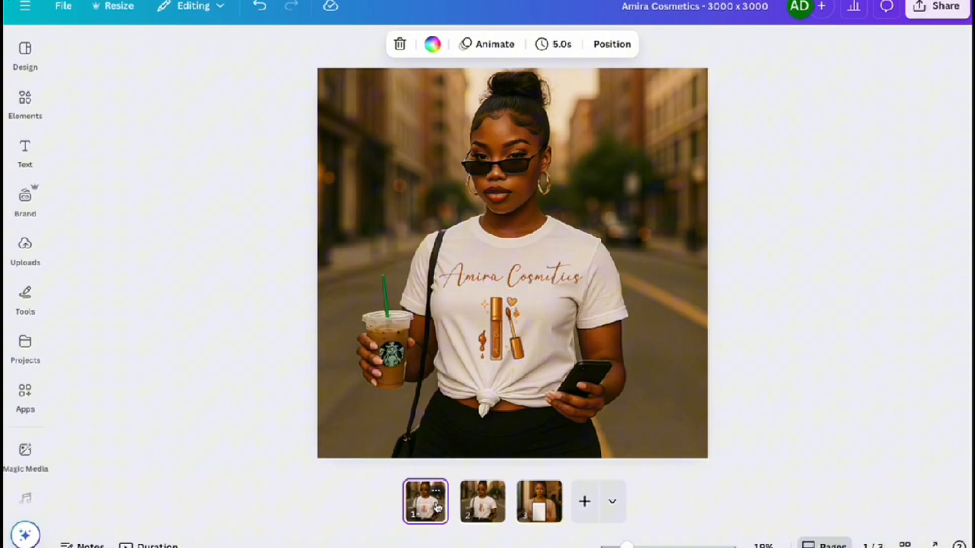
left_click(538, 502)
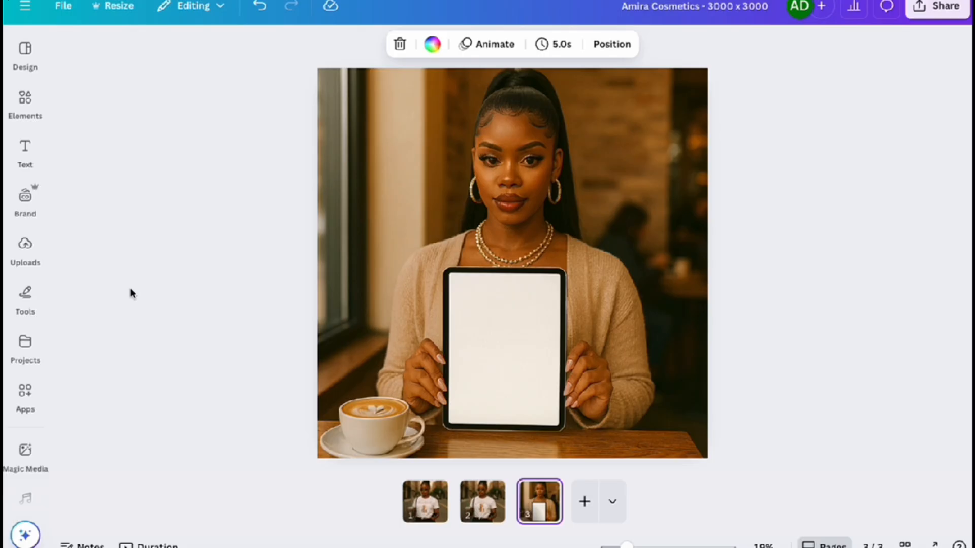
mouse_move(79, 155)
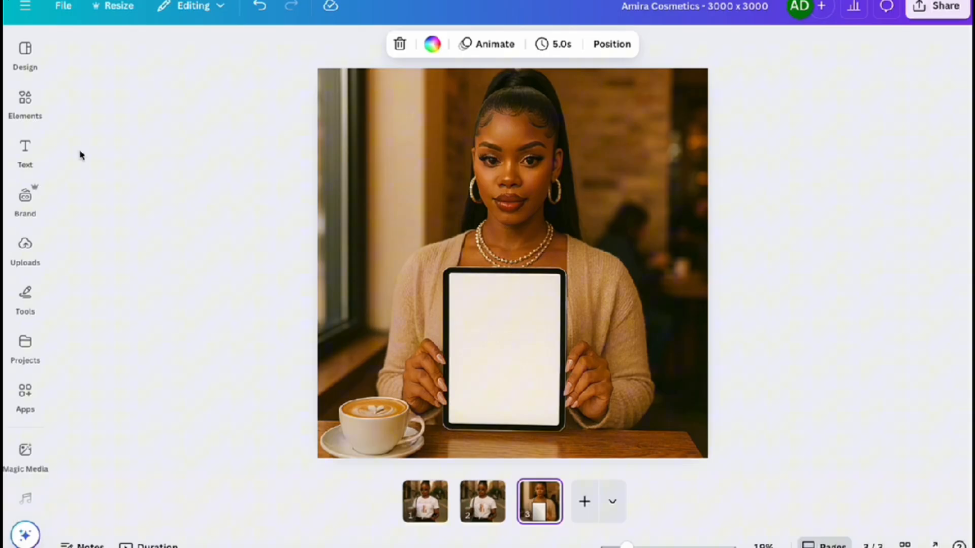
Add a photo frame from Elements and stretch it over the tablet screen on page 3
left_click(25, 102)
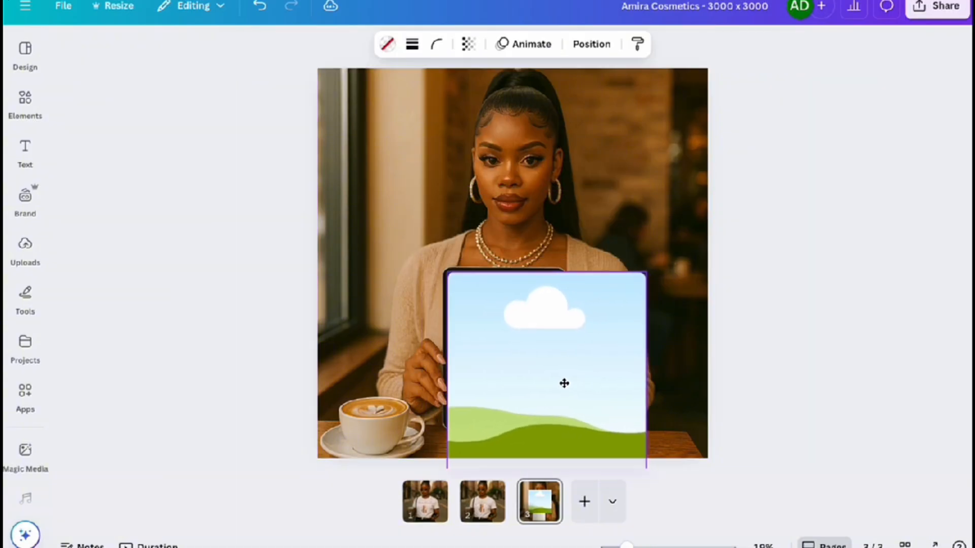
left_click(544, 366)
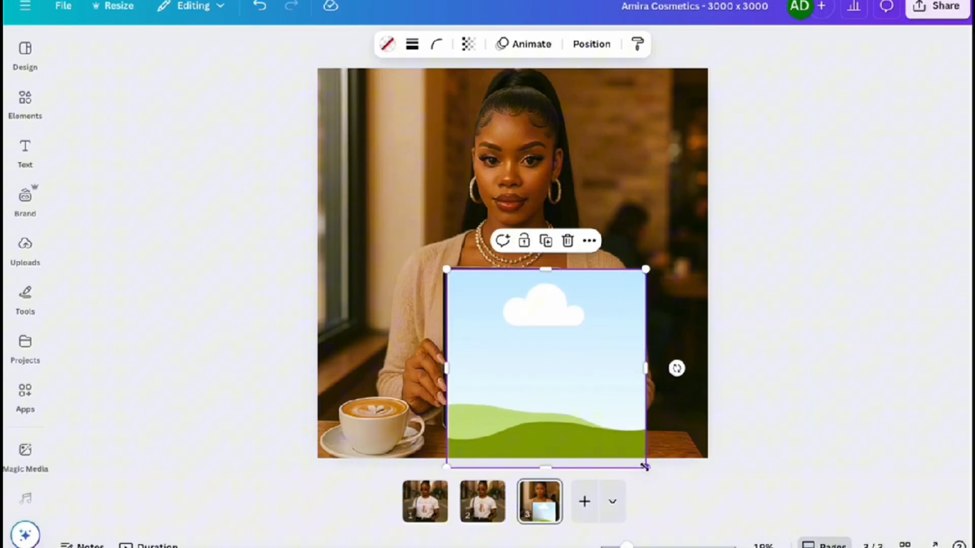
left_click_drag(645, 466, 562, 384)
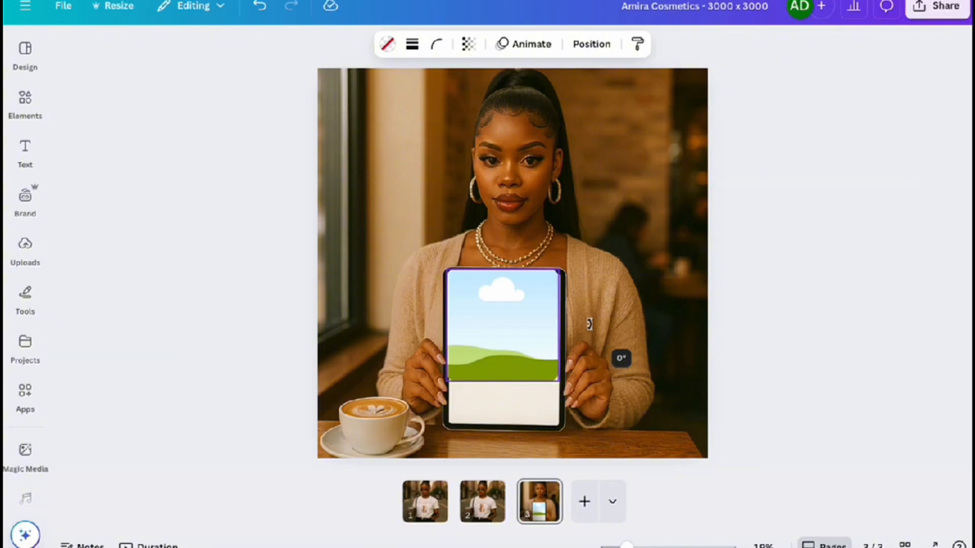
left_click(502, 324)
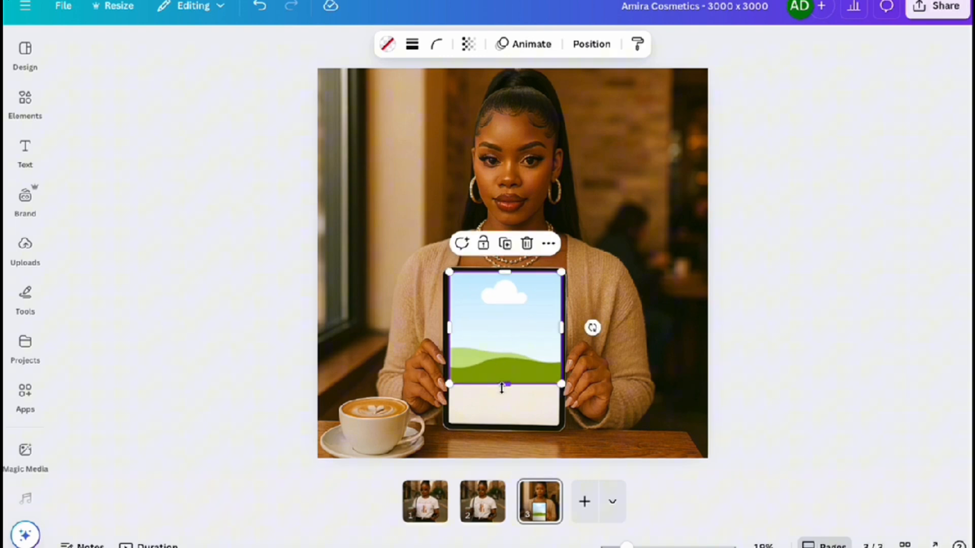
left_click_drag(501, 384, 495, 428)
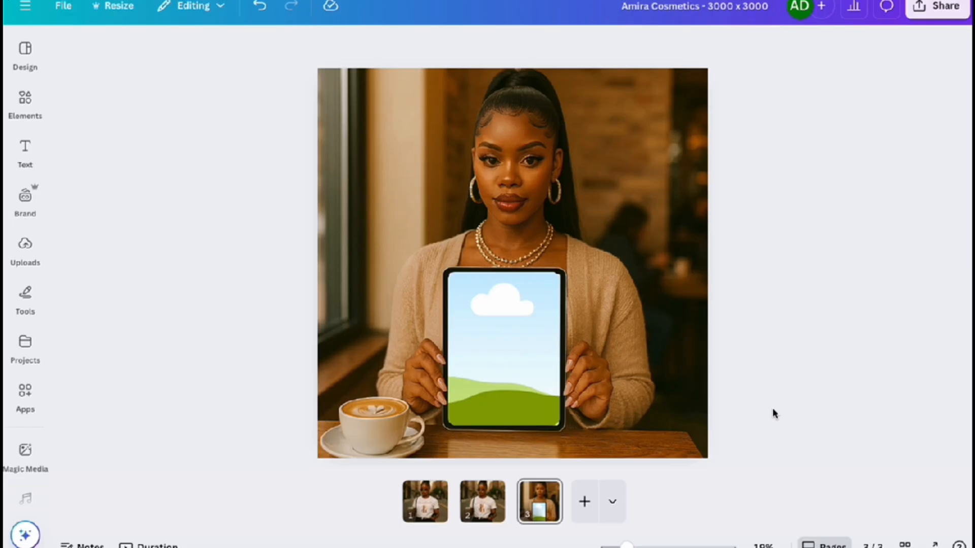
Fine-tune the frame's edges until it fits the iPad screen exactly
left_click(504, 342)
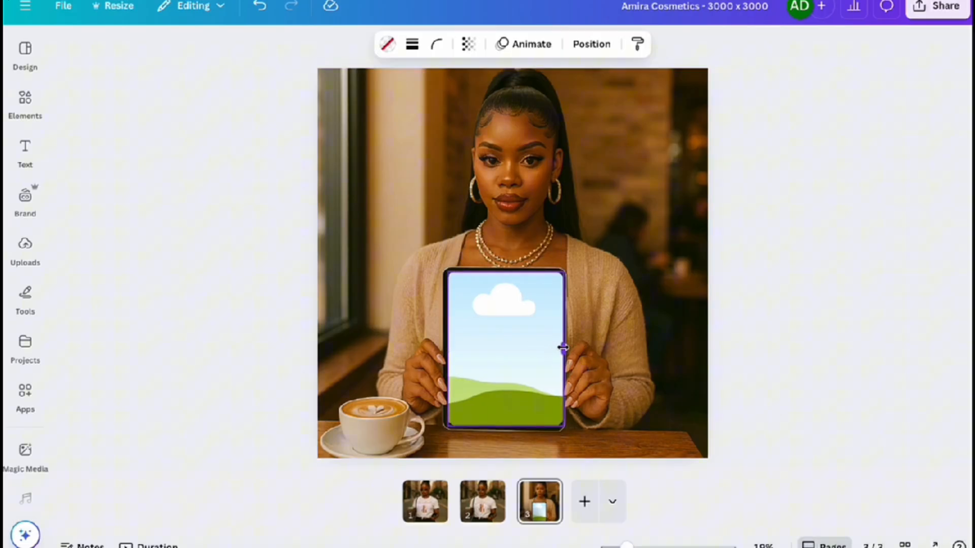
left_click(503, 348)
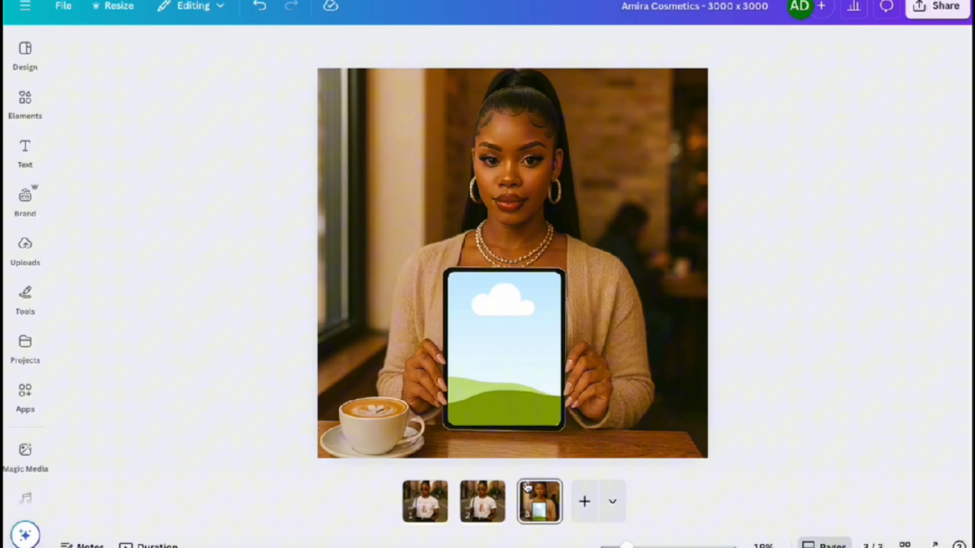
left_click(502, 348)
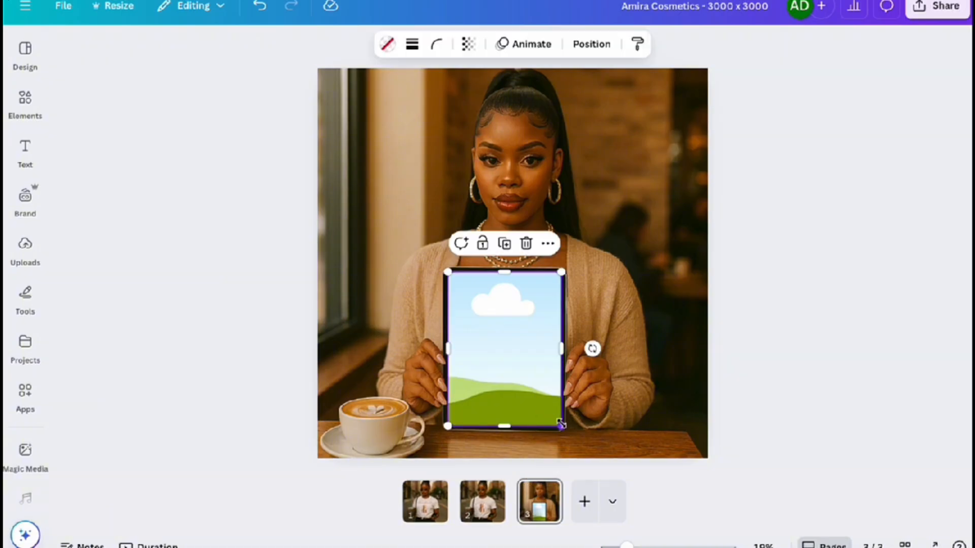
left_click_drag(560, 426, 560, 429)
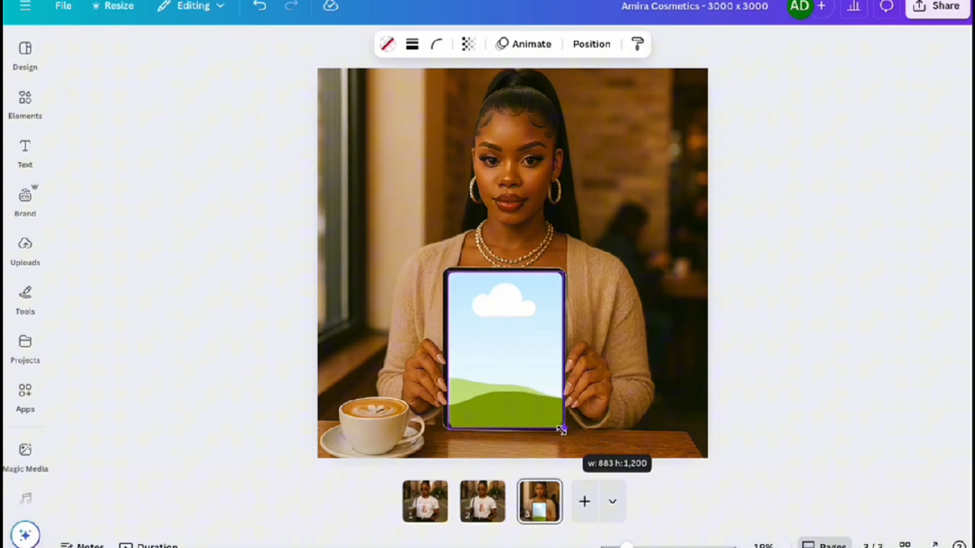
left_click_drag(561, 430, 560, 427)
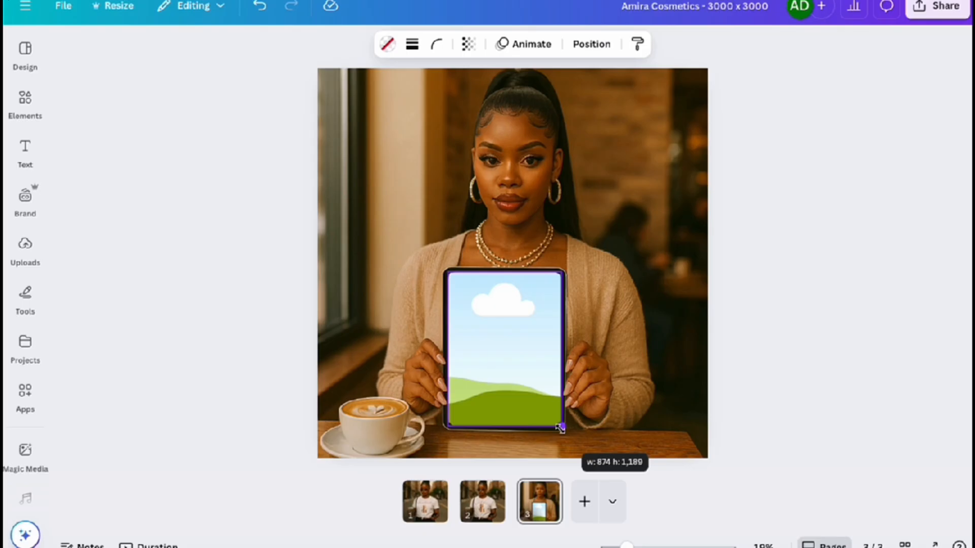
left_click(25, 249)
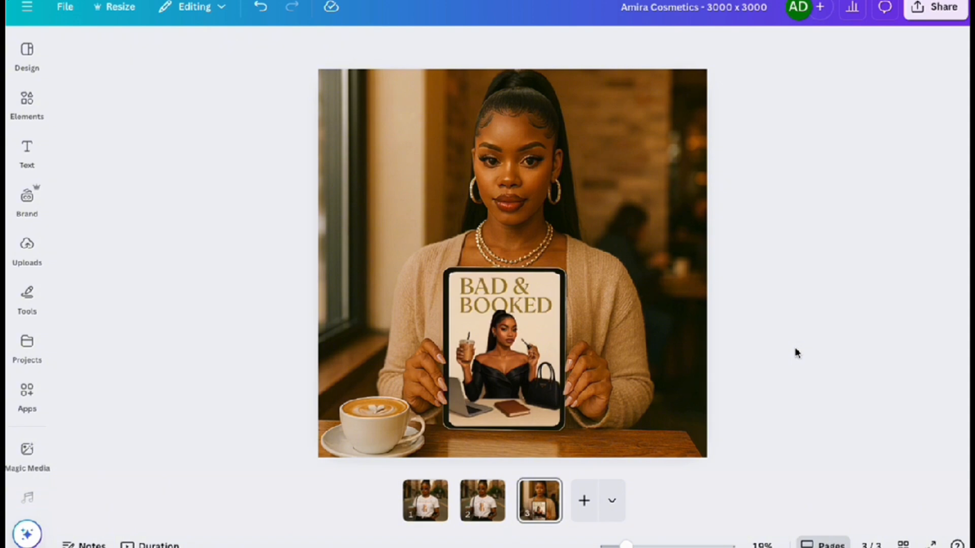
Browse the curved-text, straight-text and iPad journal pages, ending on the t-shirt mockup
left_click(504, 349)
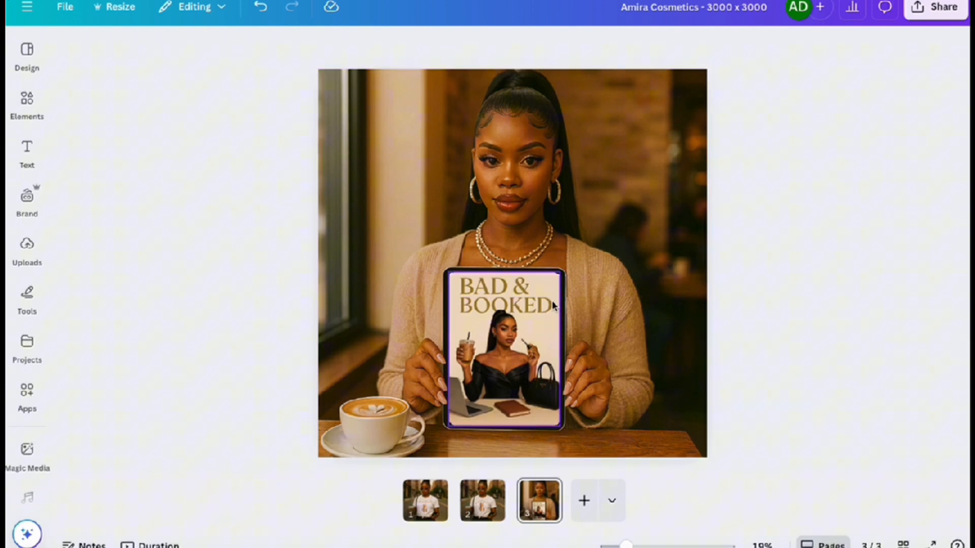
left_click(482, 500)
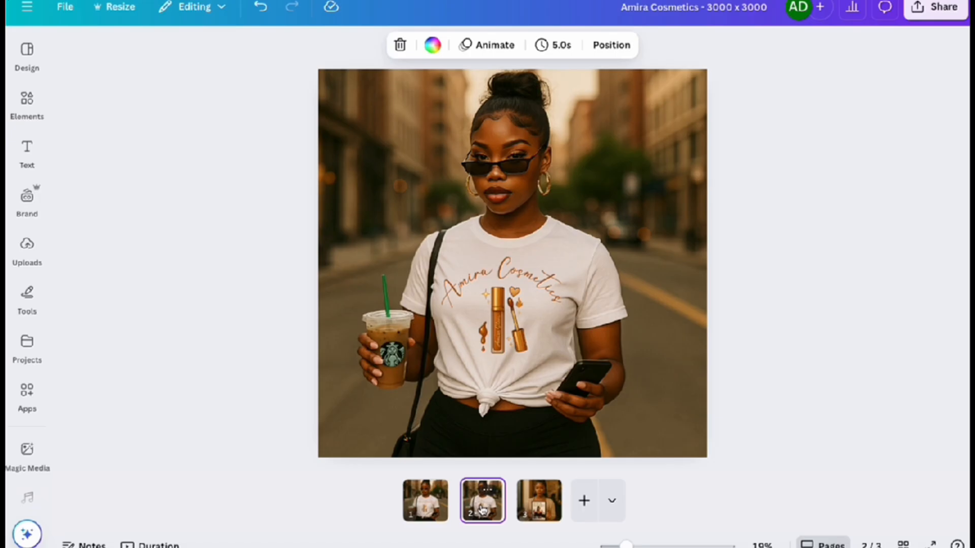
left_click(498, 321)
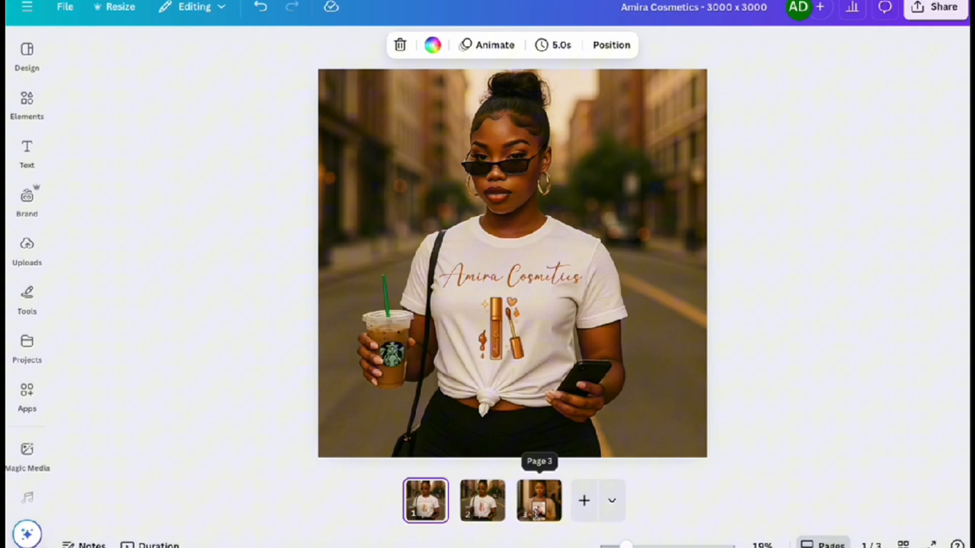
left_click(538, 501)
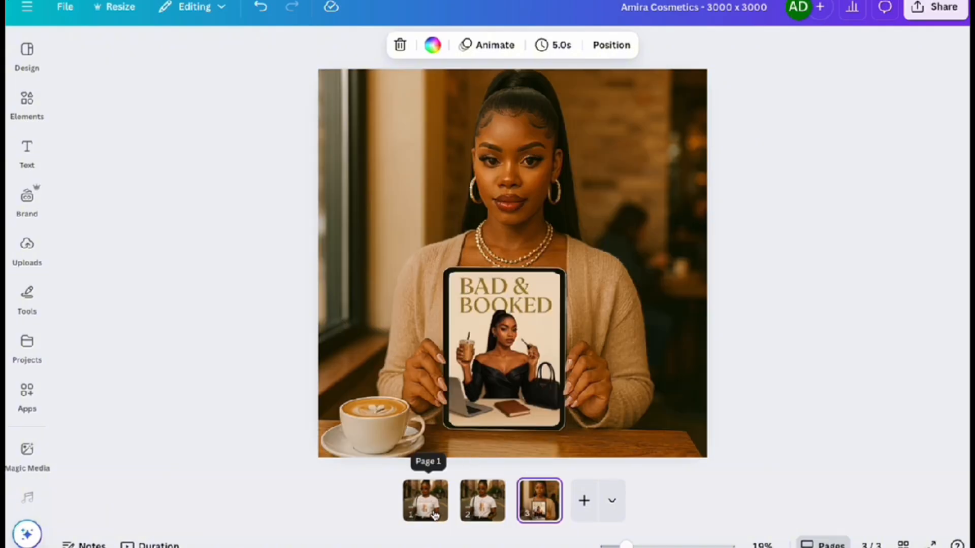
left_click(482, 501)
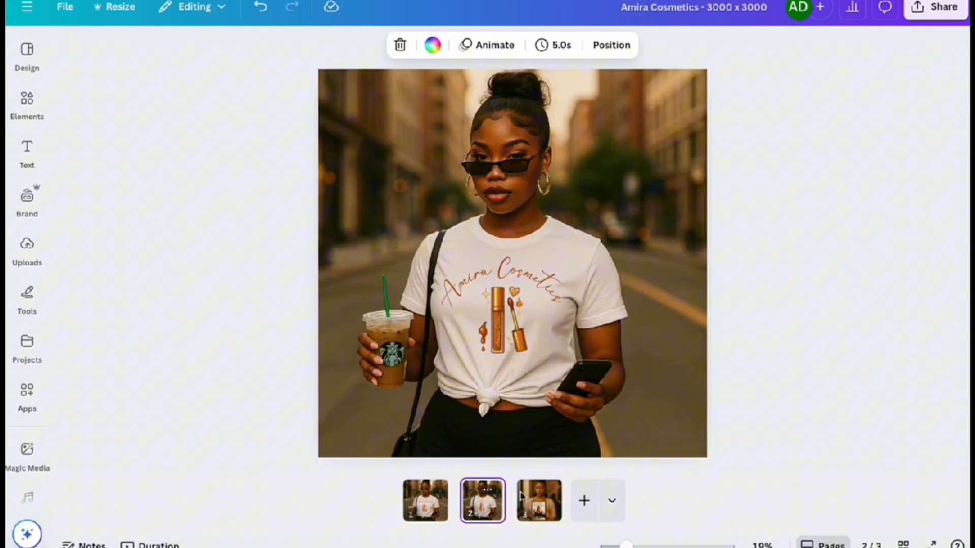
left_click(779, 328)
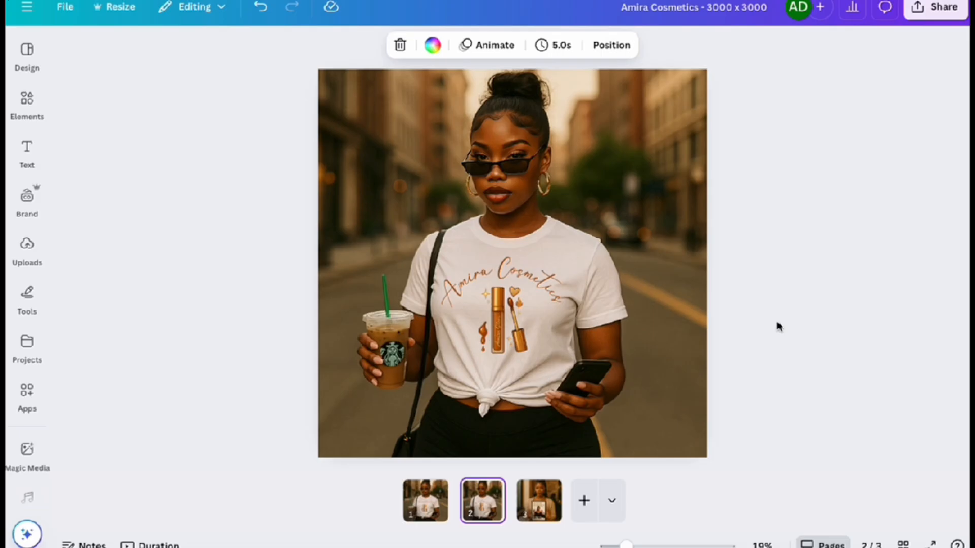
mouse_move(823, 141)
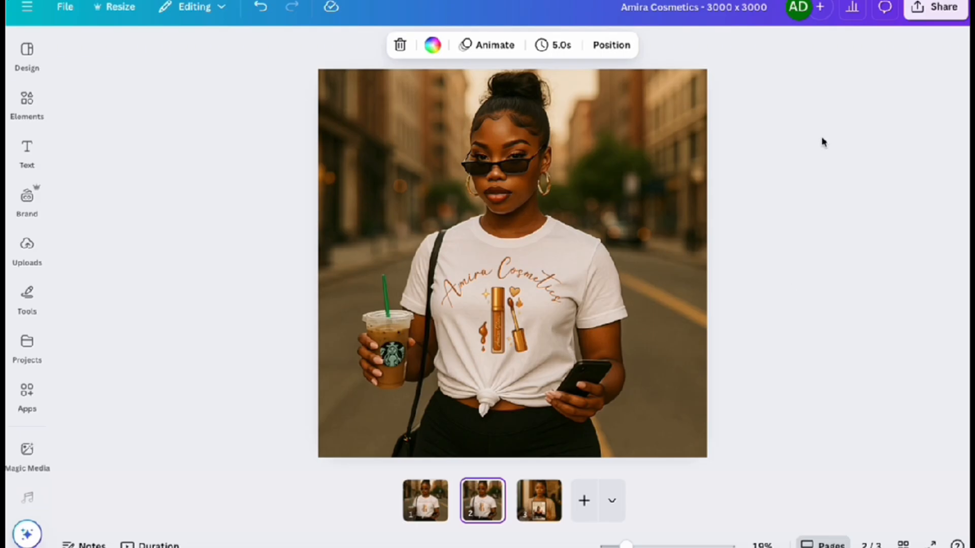
mouse_move(779, 327)
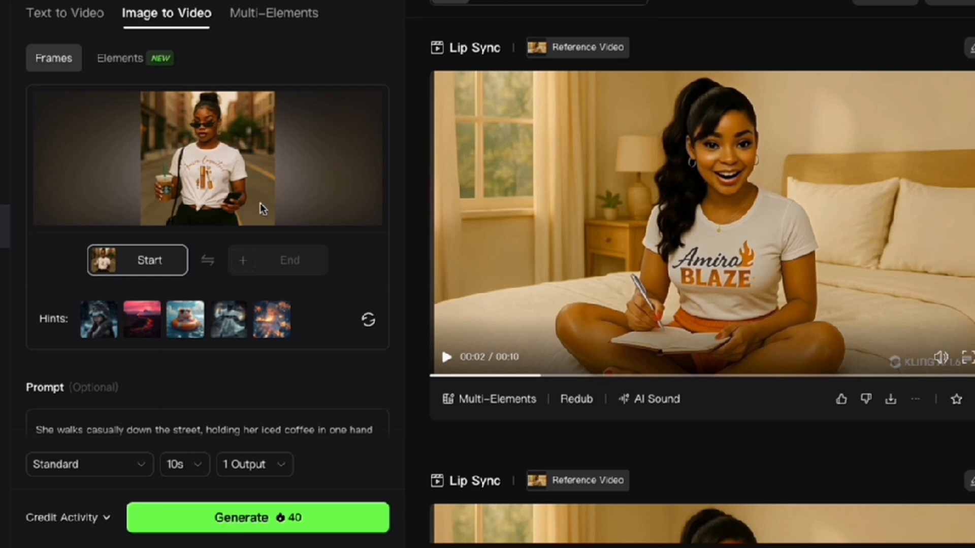
Append 'street sounds' to the walking video prompt
scroll("down", 3)
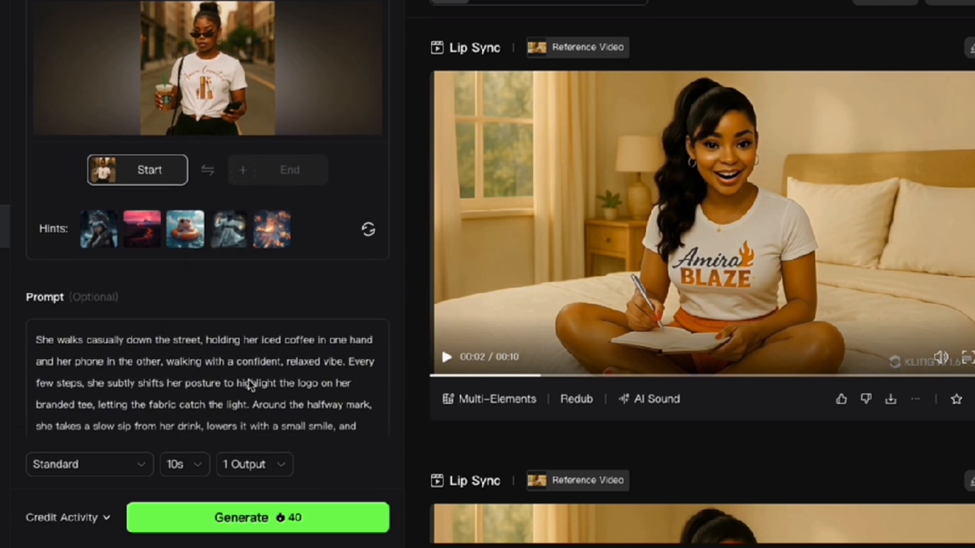
scroll("down", 3)
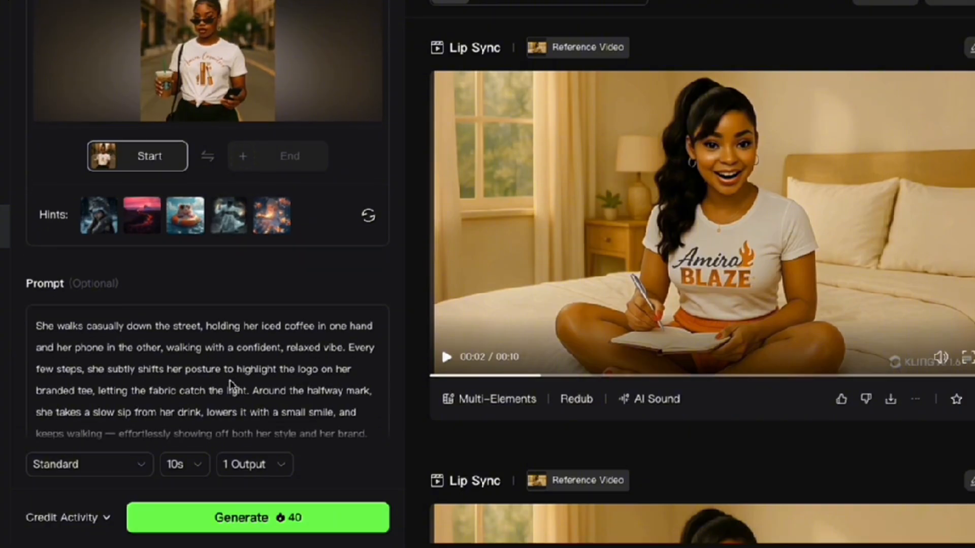
type("street sounds")
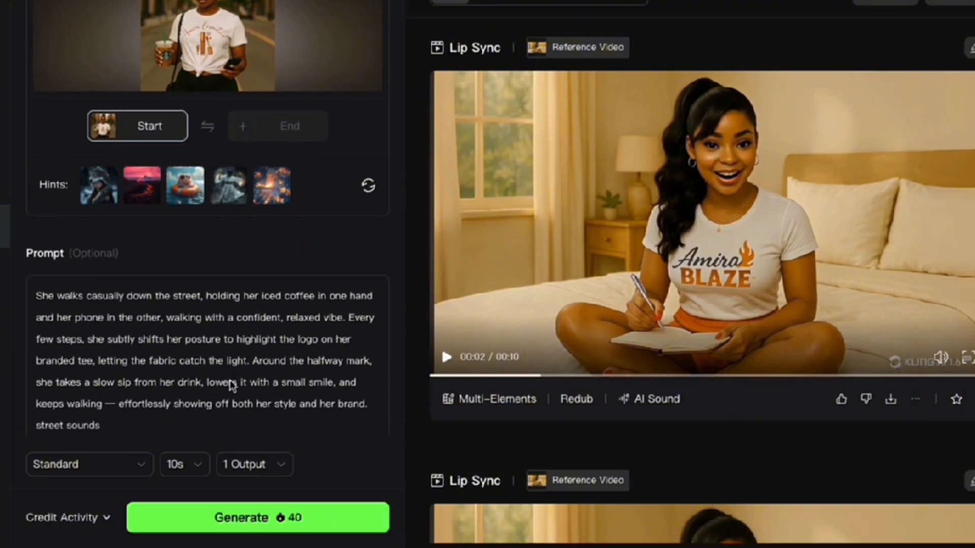
scroll("down", 3)
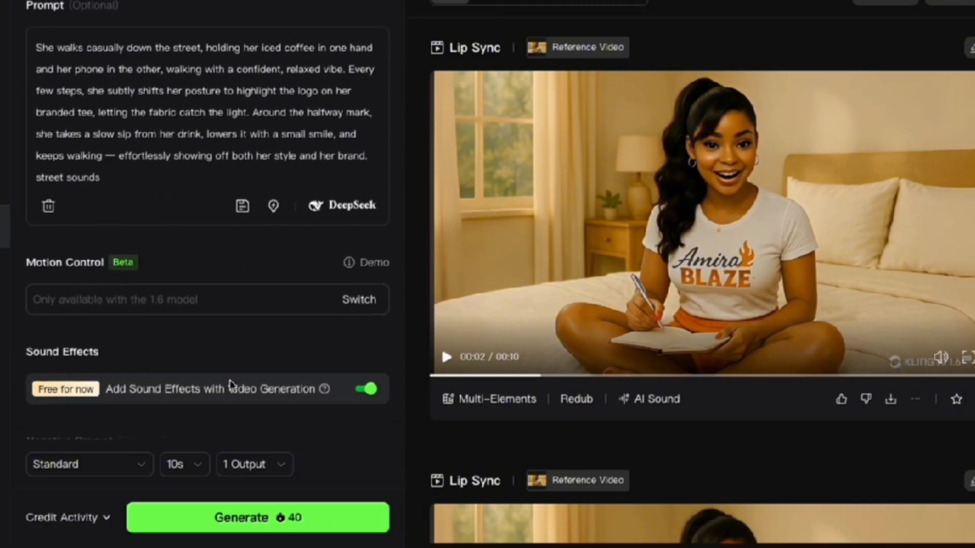
scroll("down", 3)
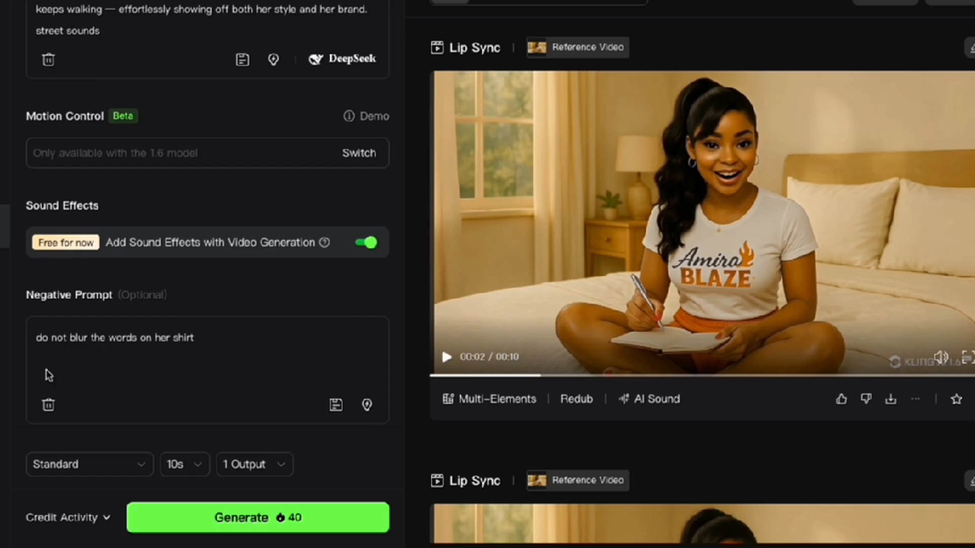
mouse_move(180, 429)
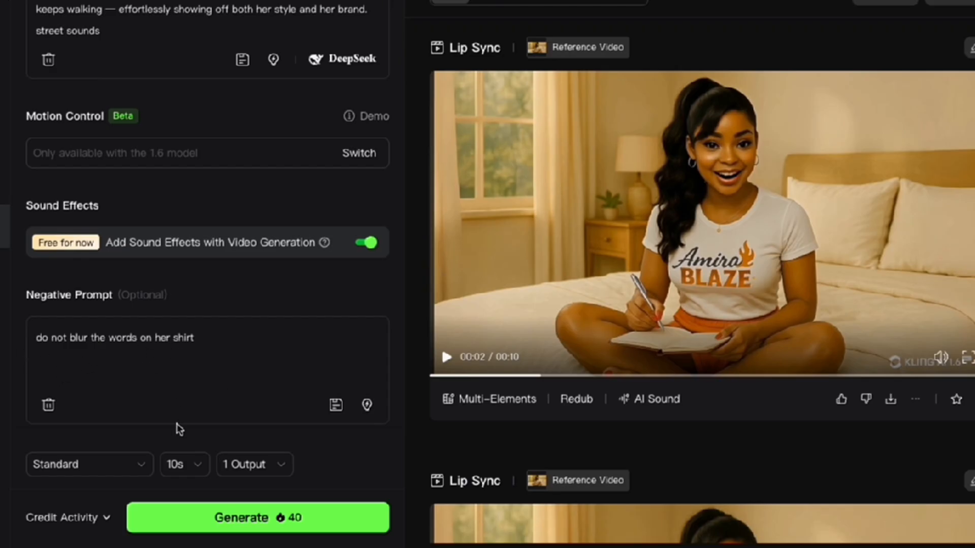
Generate a 5-second Professional-mode t-shirt walking video
left_click(184, 464)
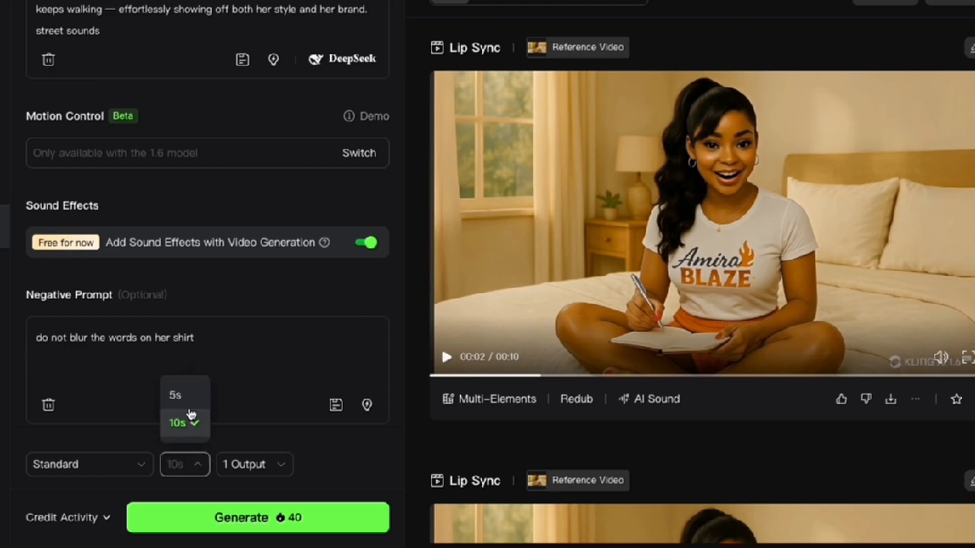
left_click(174, 395)
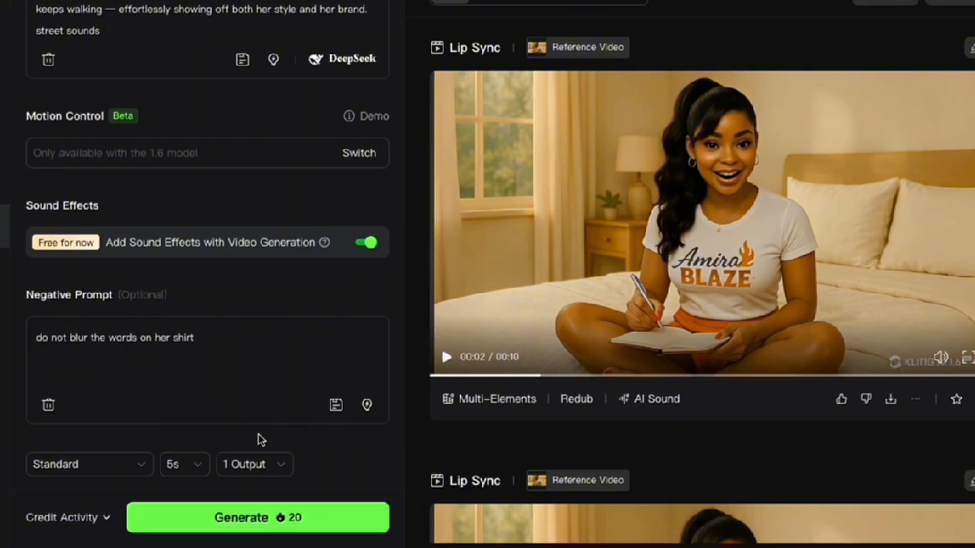
left_click(89, 464)
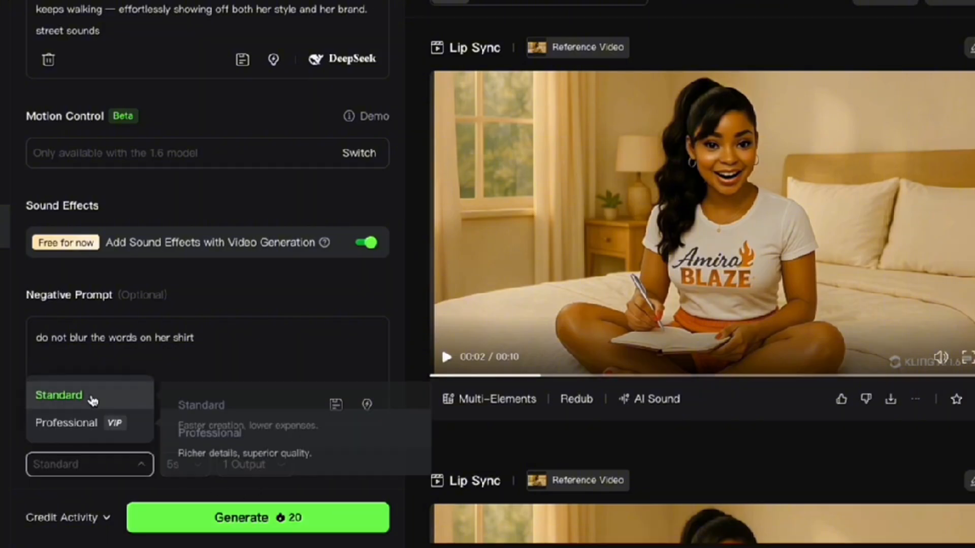
left_click(66, 423)
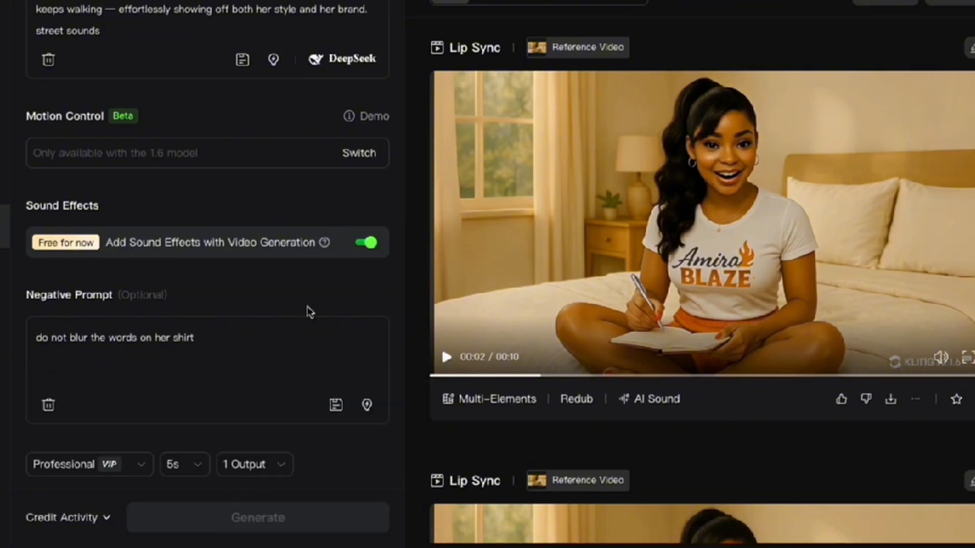
left_click(258, 517)
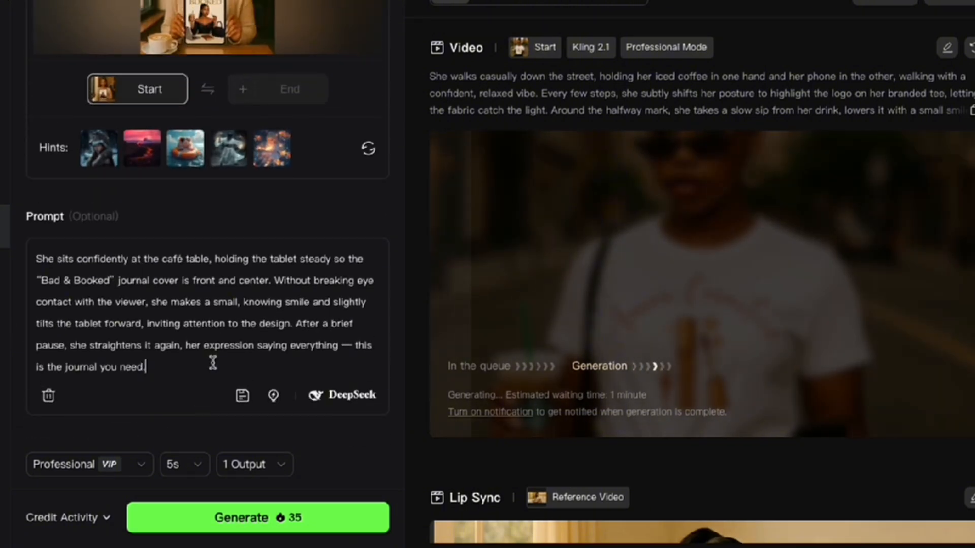
Append 'cafe sounds' to the end of the café tablet prompt
type("cafe sounds")
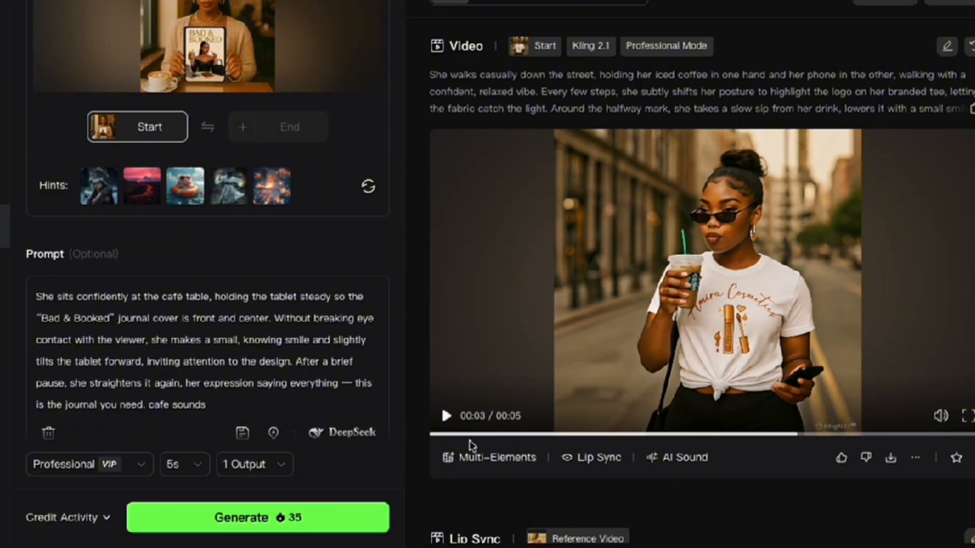
Preview the t-shirt walking video, then resubmit the street prompt as a 5-second Standard video
left_click(446, 416)
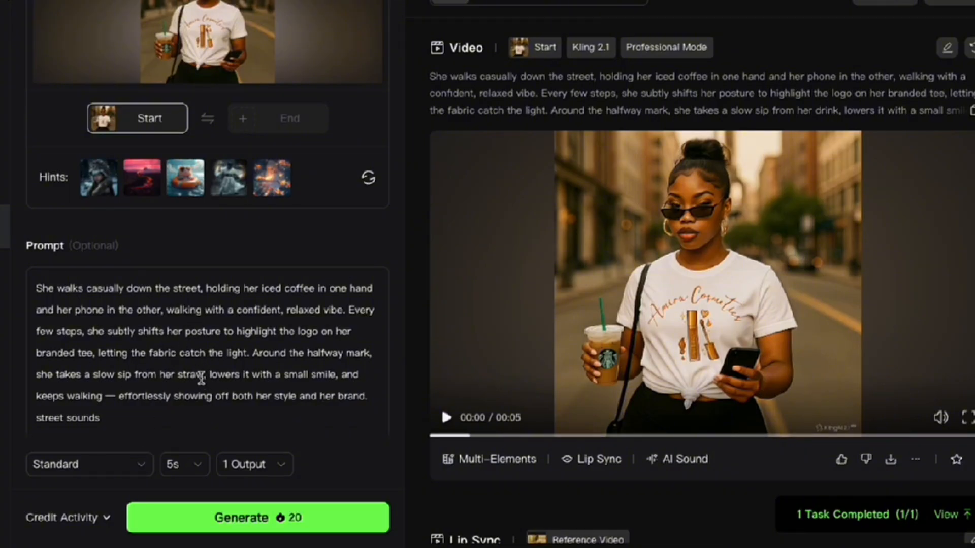
left_click(257, 517)
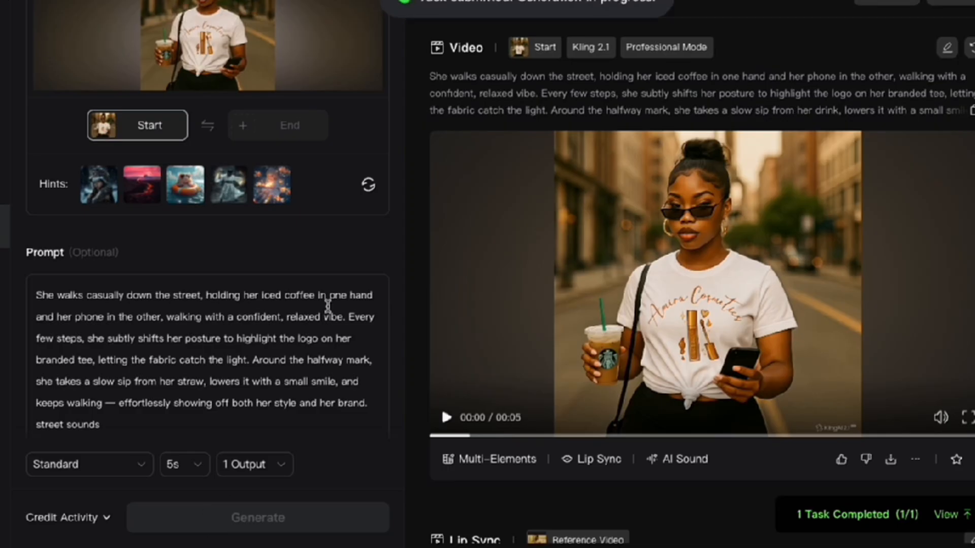
left_click(445, 417)
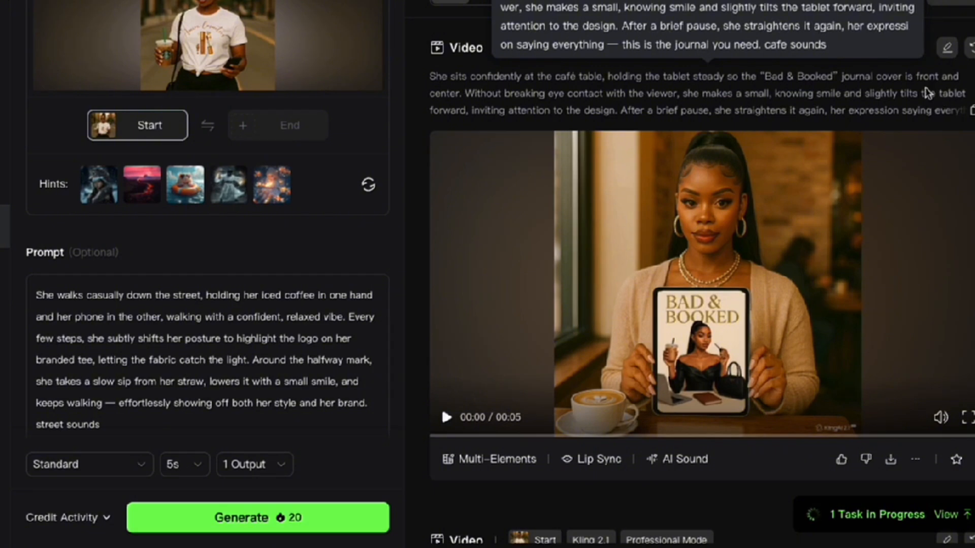
Replay the café journal clip, set up its lip sync, then play the Standard street clip
left_click(446, 417)
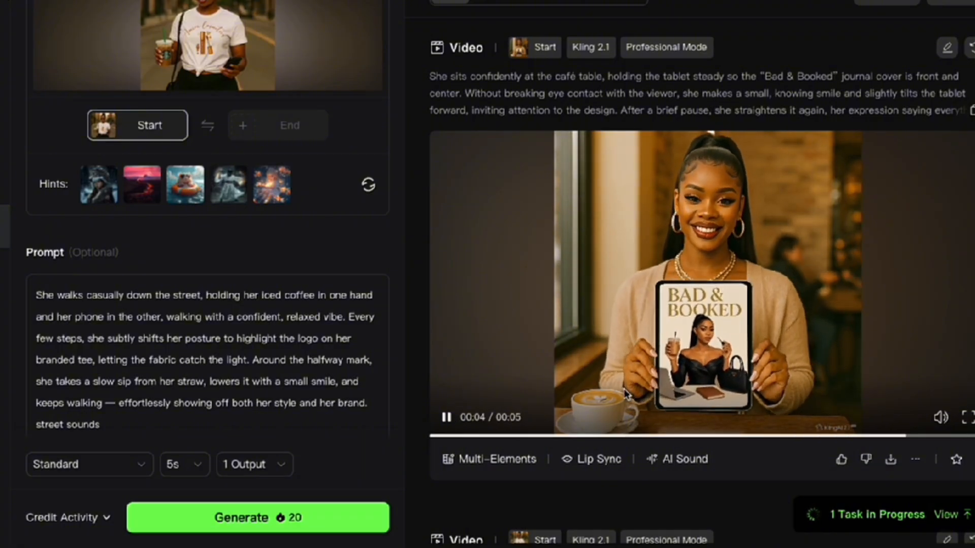
left_click(446, 418)
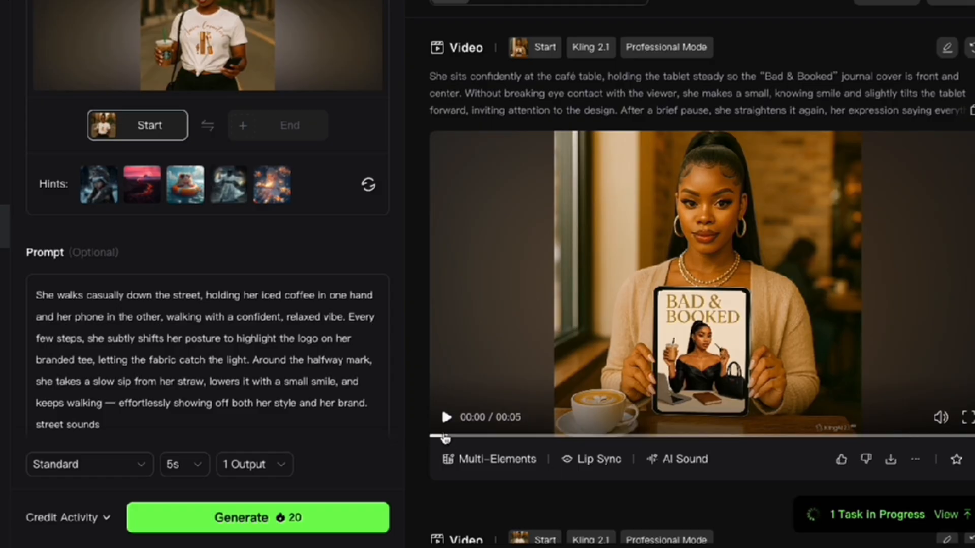
left_click(445, 418)
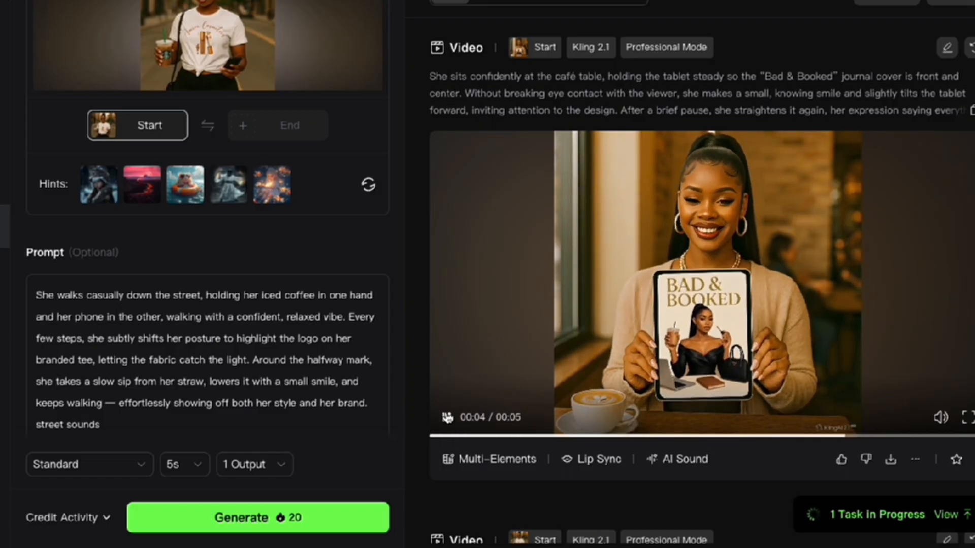
left_click(445, 417)
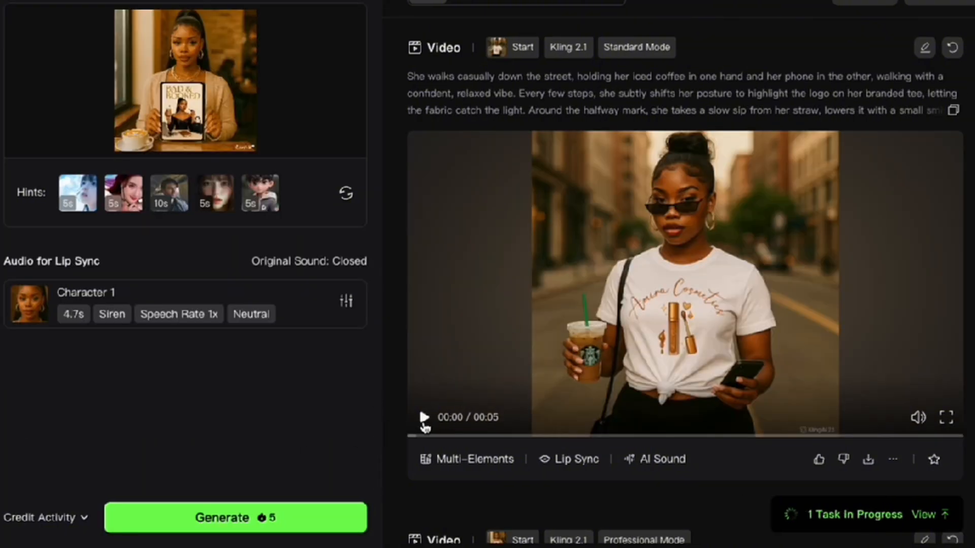
left_click(423, 418)
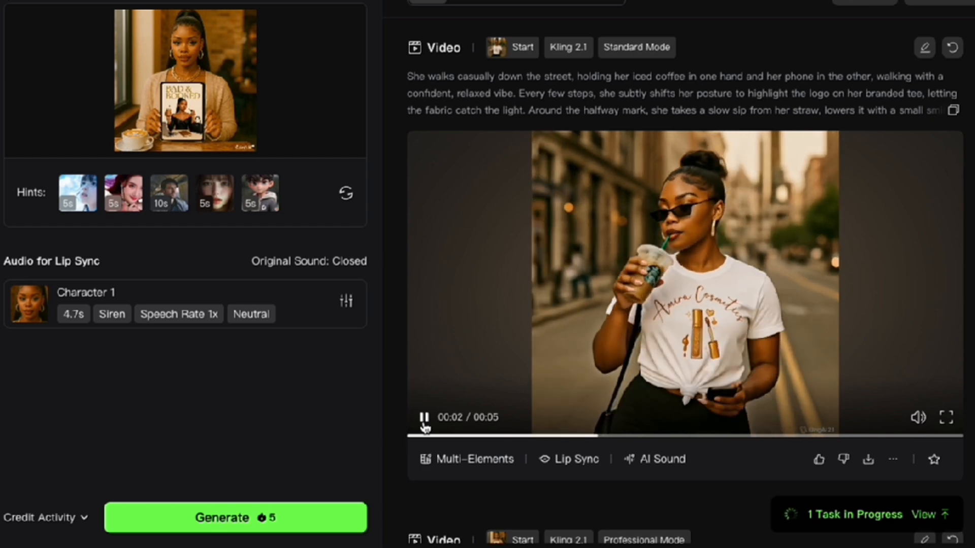